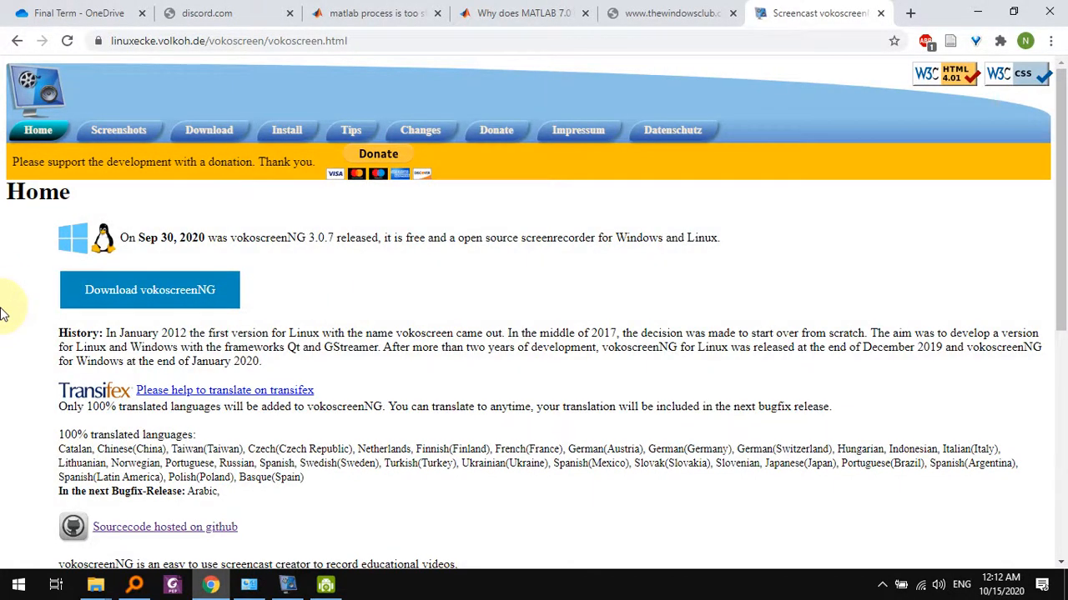
{"action": "mouse_move", "coordinate": [182, 315]}
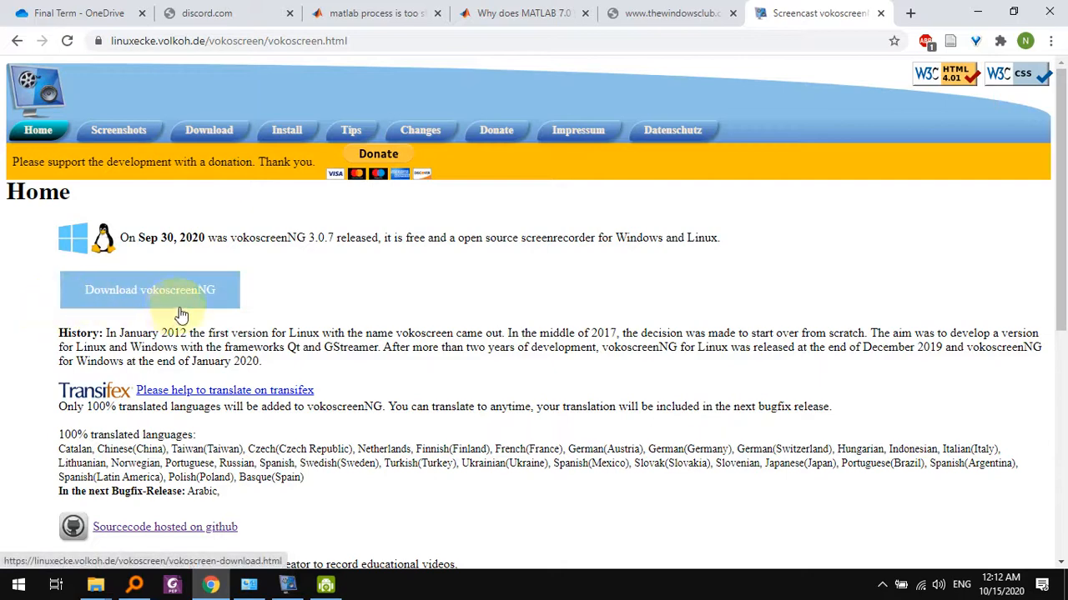
Go to the vokoscreenNG download page listing the 3.0.7 Windows installer and older versions
{"action": "left_click", "coordinate": [149, 290]}
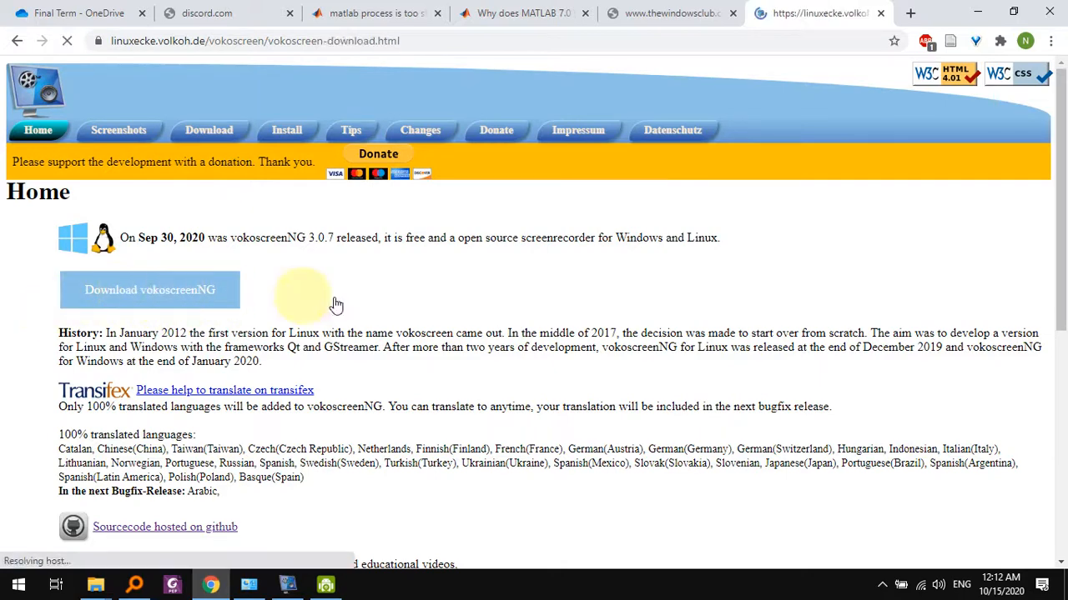
{"action": "left_click", "coordinate": [209, 130]}
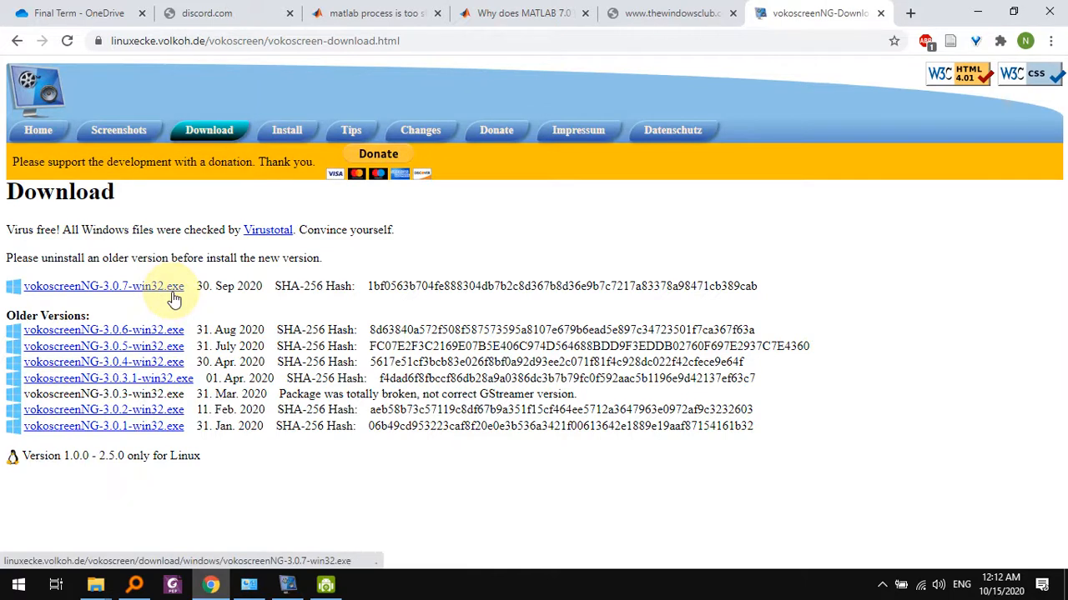
{"action": "mouse_move", "coordinate": [103, 286]}
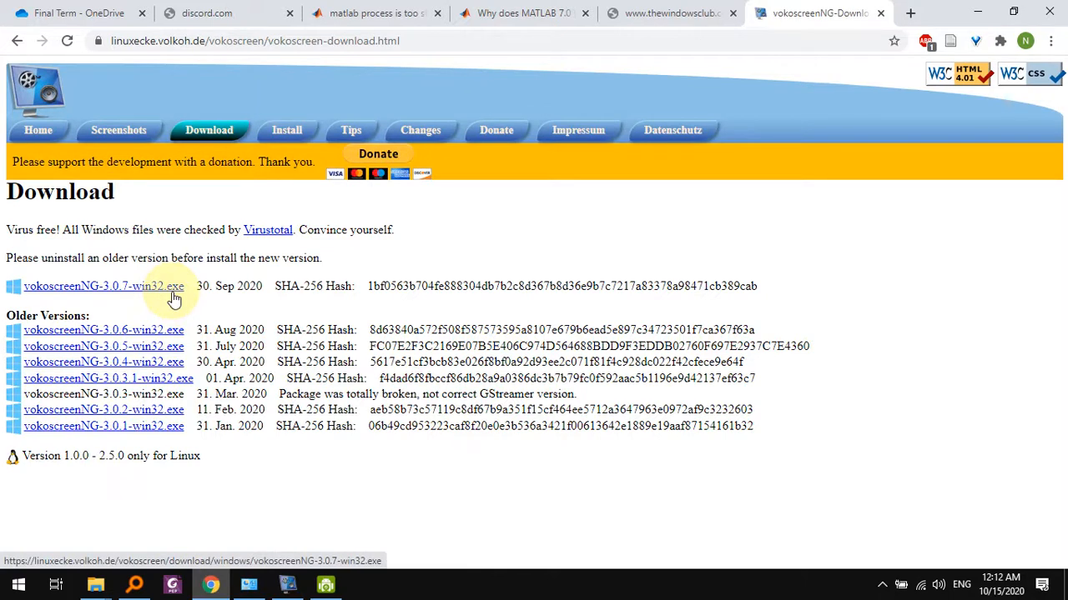
{"action": "mouse_move", "coordinate": [141, 297]}
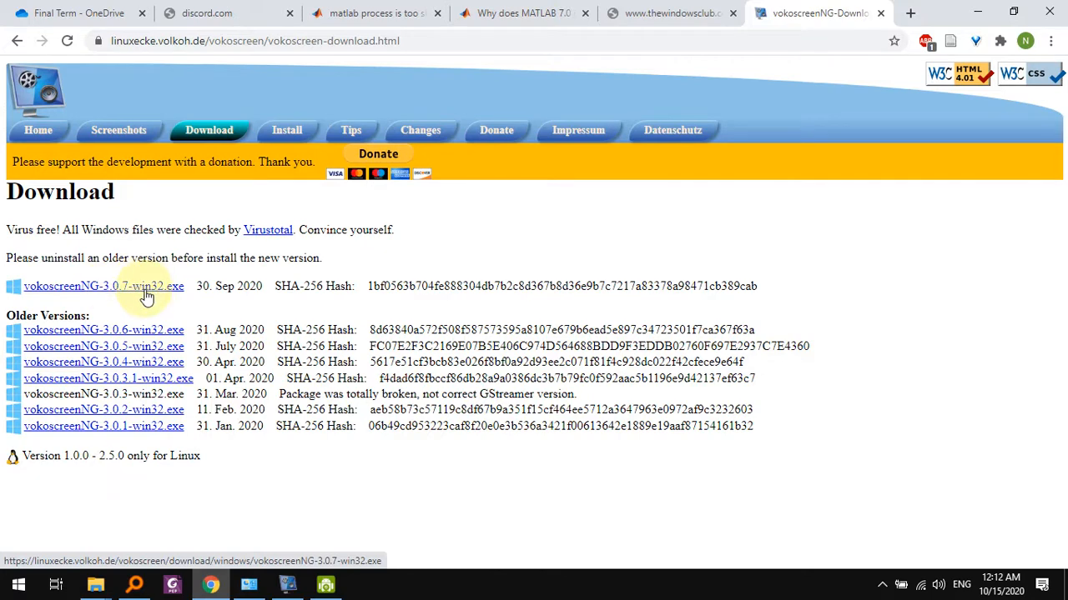
{"action": "mouse_move", "coordinate": [104, 293]}
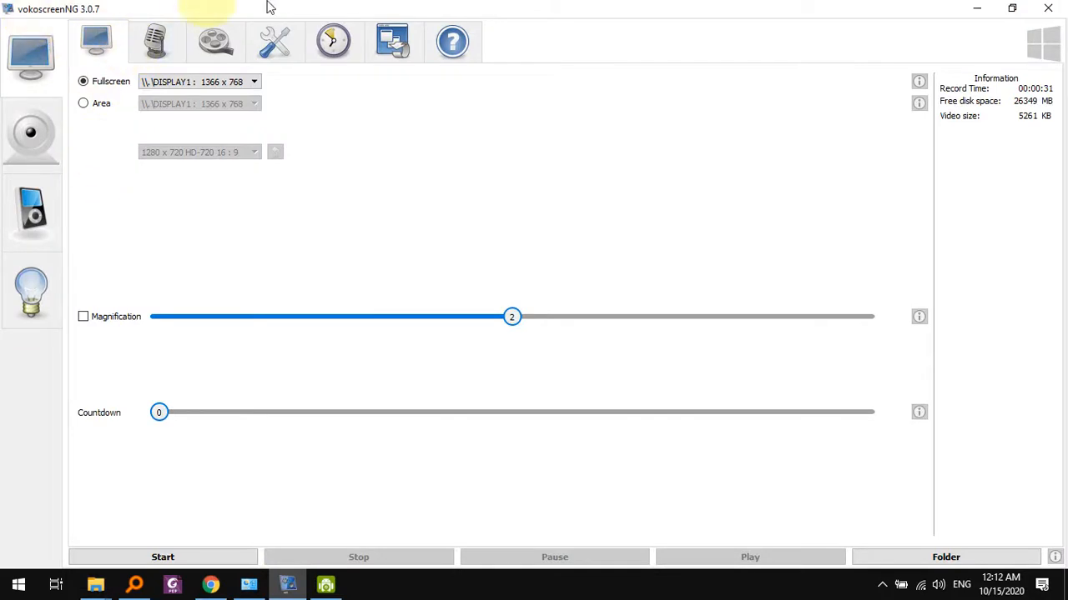
{"action": "mouse_move", "coordinate": [31, 132]}
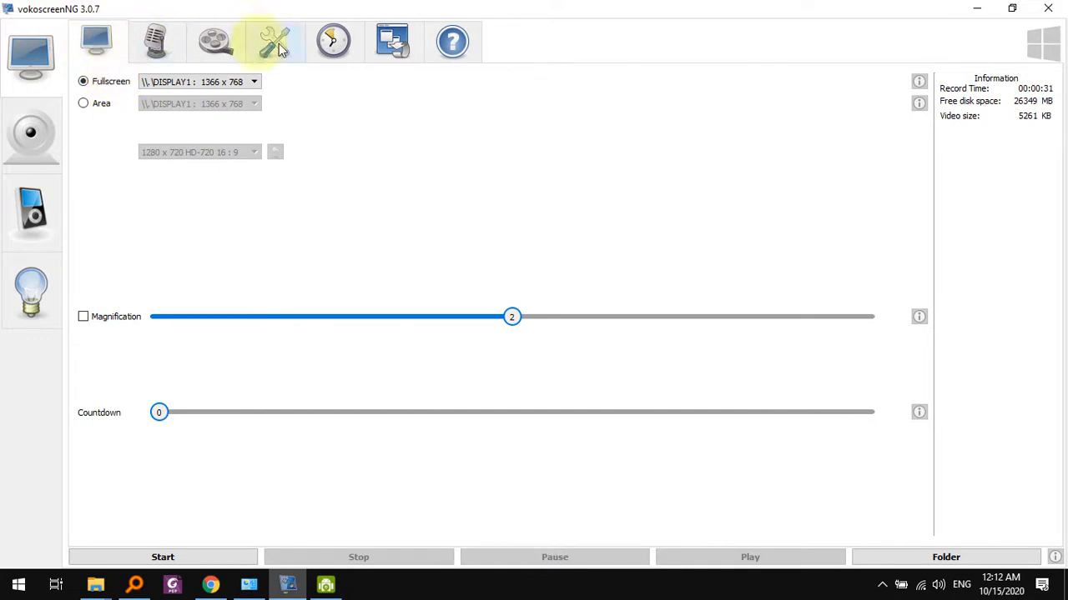
{"action": "left_click", "coordinate": [95, 42]}
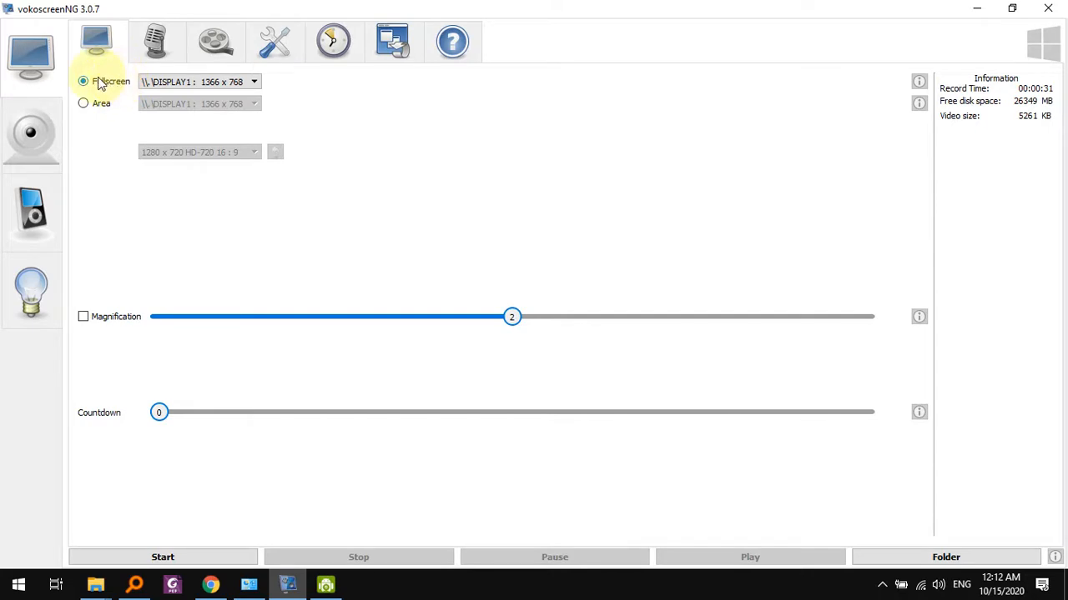
{"action": "mouse_move", "coordinate": [99, 108]}
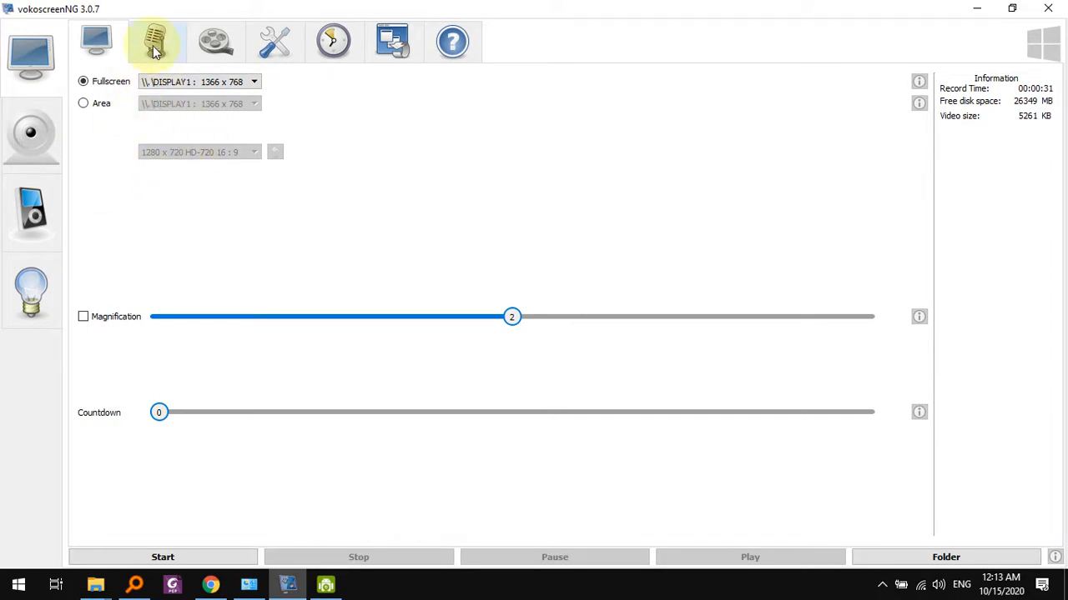
Try WASAPI with Realtek speakers, then settle on DirectSound with the Realtek microphone enabled
{"action": "left_click", "coordinate": [156, 40]}
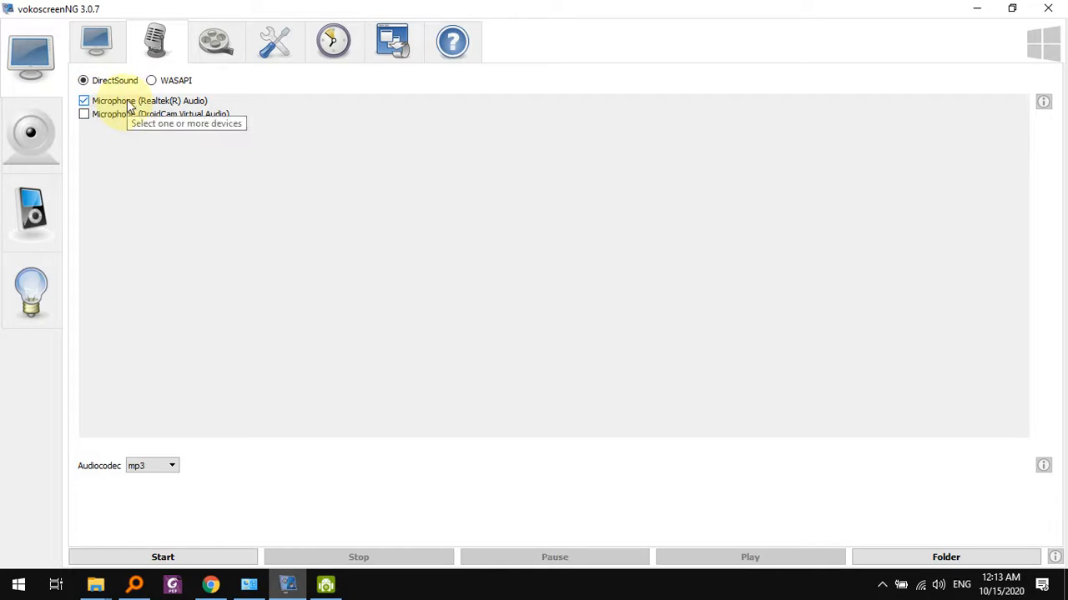
{"action": "mouse_move", "coordinate": [143, 102]}
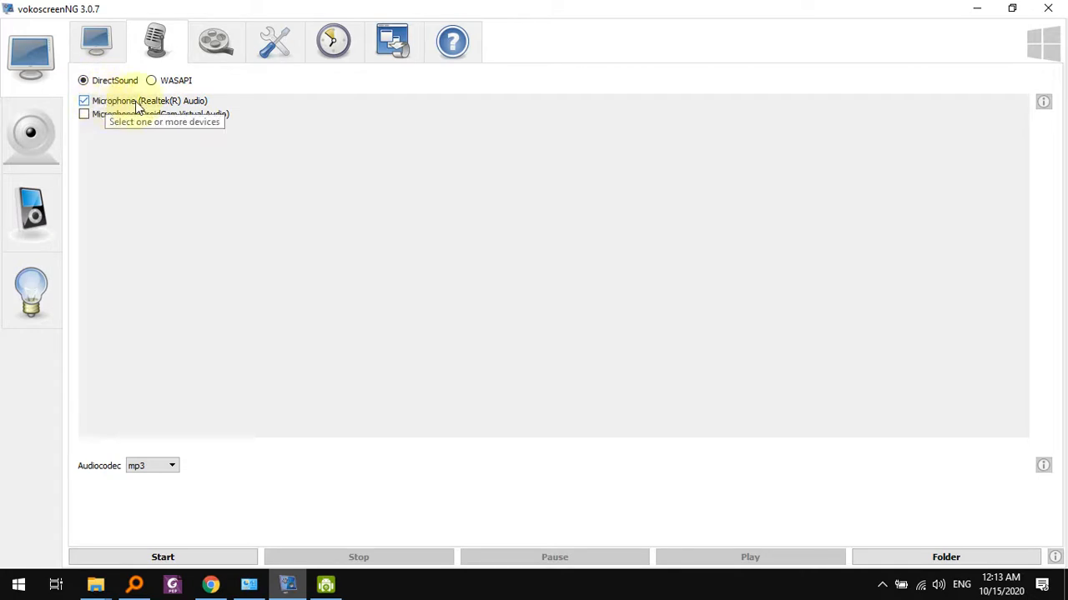
{"action": "left_click", "coordinate": [151, 81]}
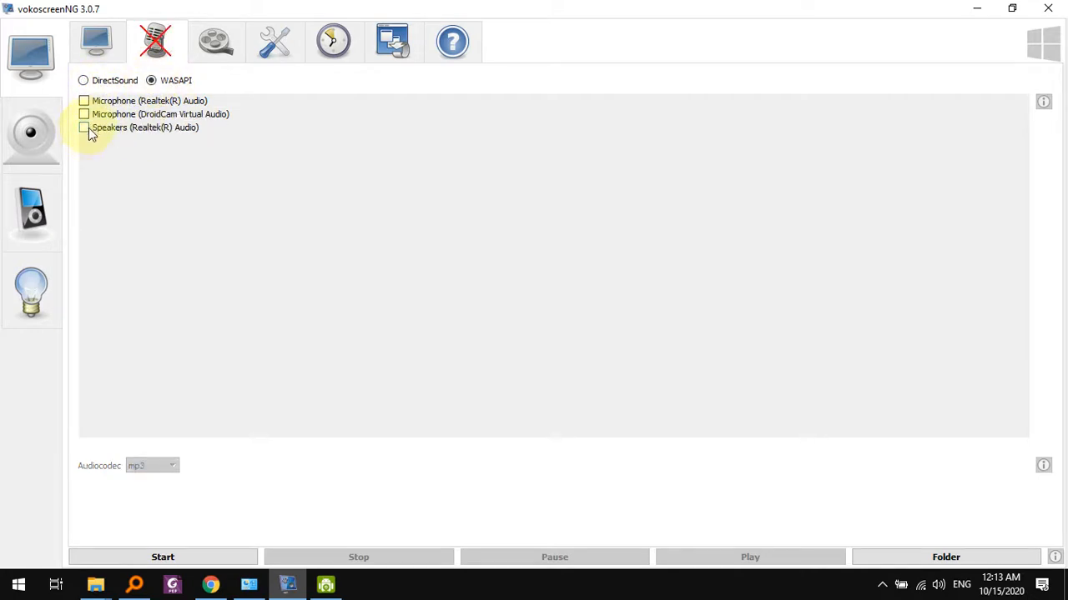
{"action": "left_click", "coordinate": [83, 127]}
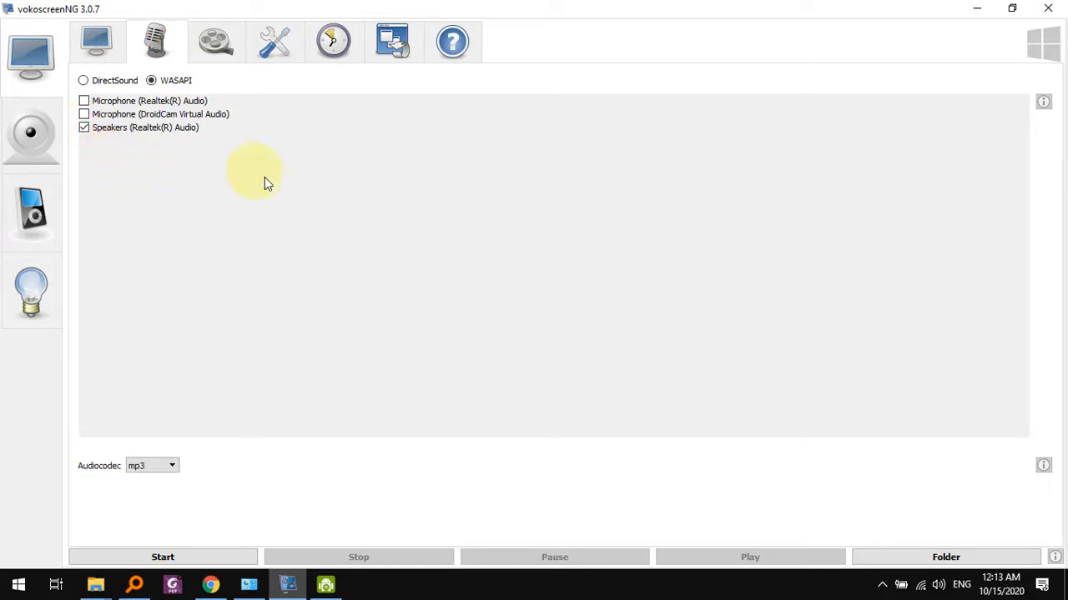
{"action": "mouse_move", "coordinate": [815, 411]}
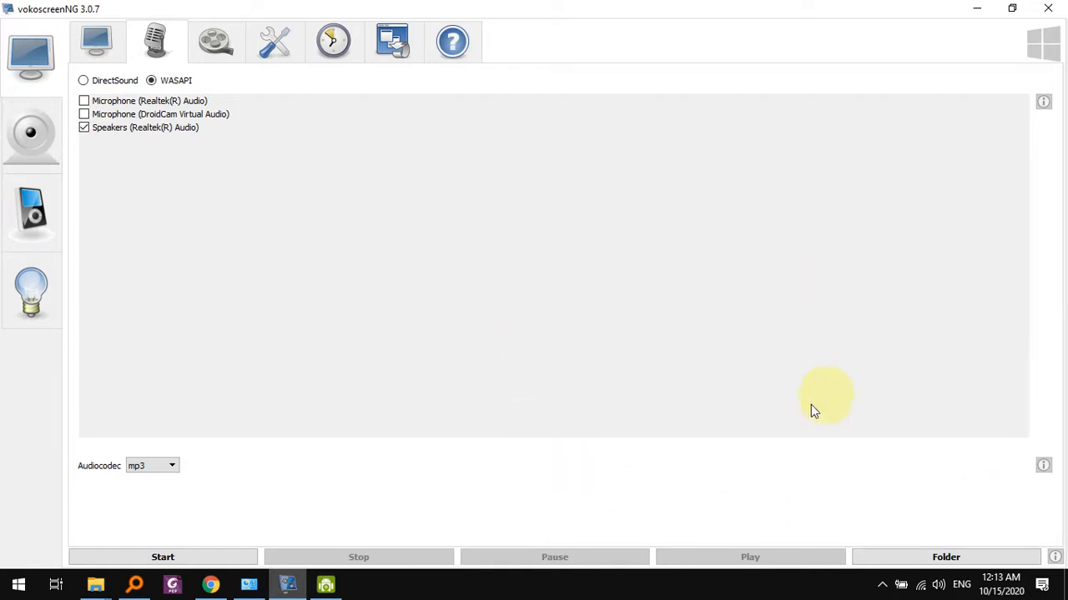
{"action": "left_click", "coordinate": [84, 100]}
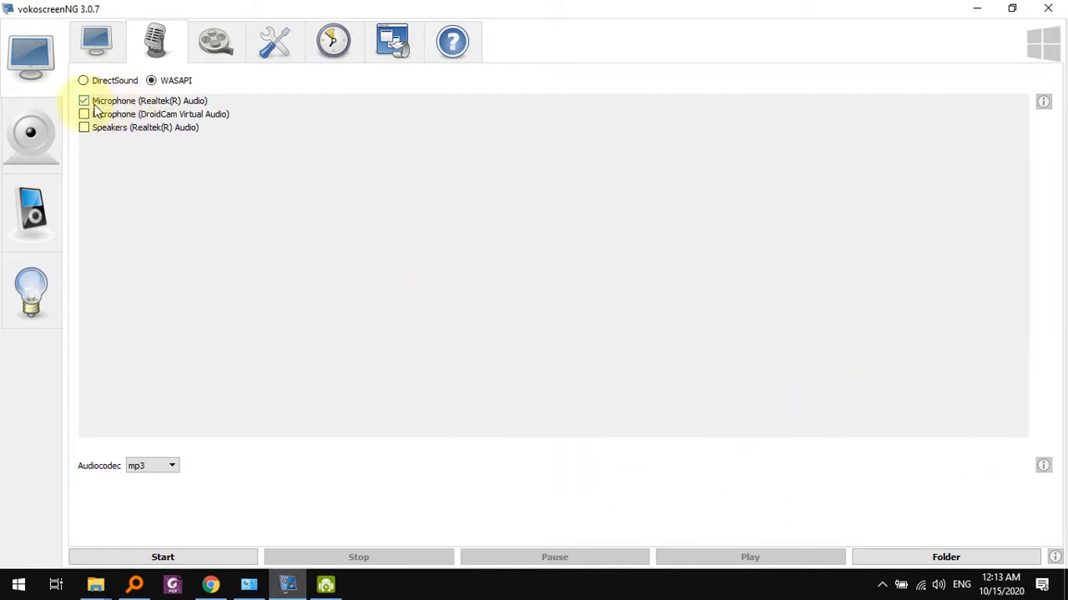
{"action": "left_click", "coordinate": [83, 80]}
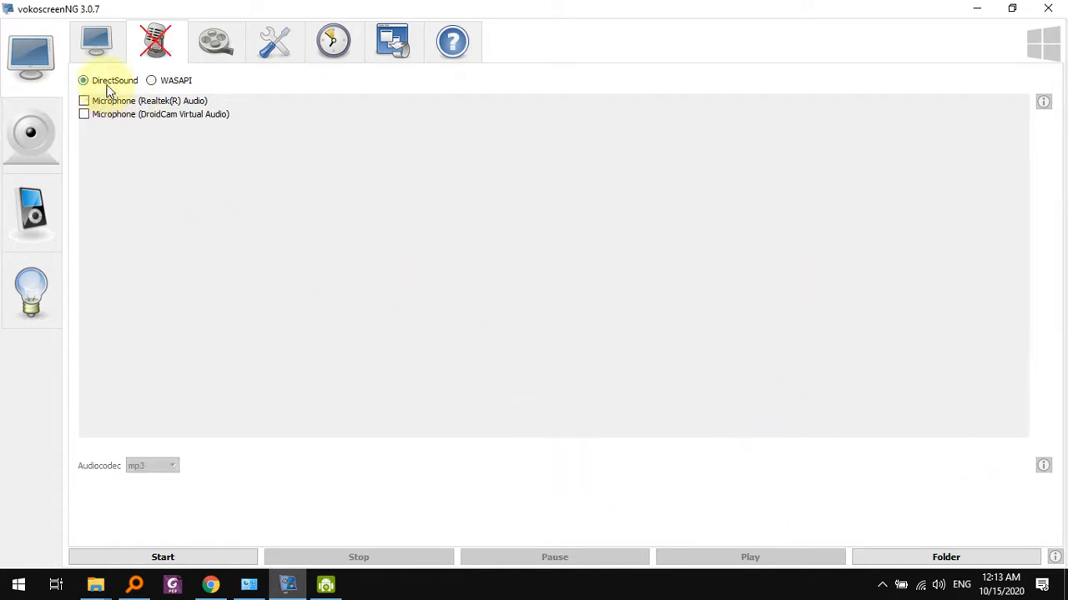
{"action": "left_click", "coordinate": [83, 100]}
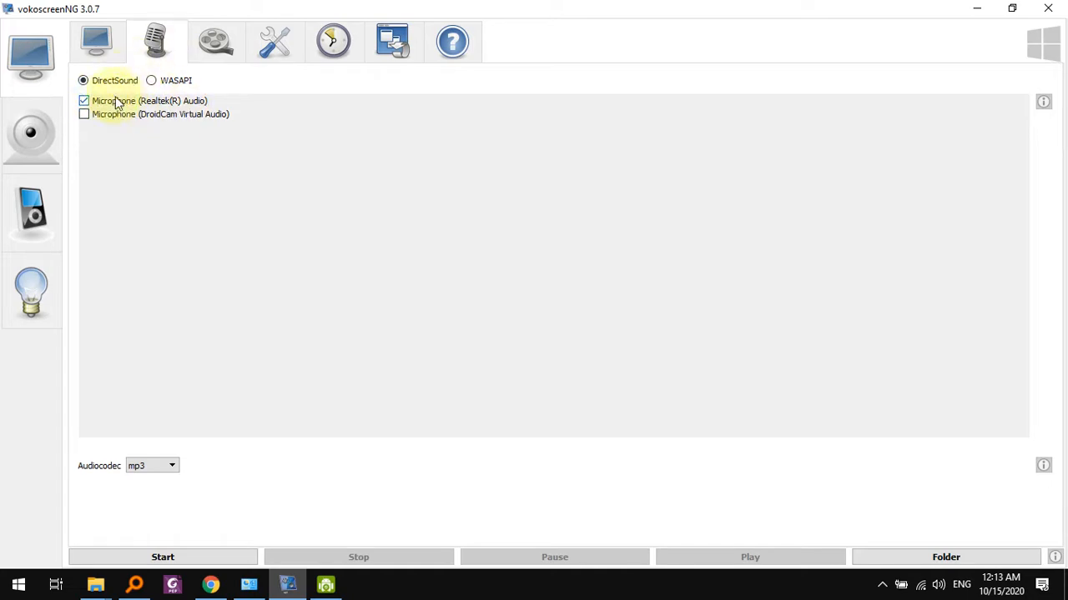
{"action": "left_click", "coordinate": [155, 41]}
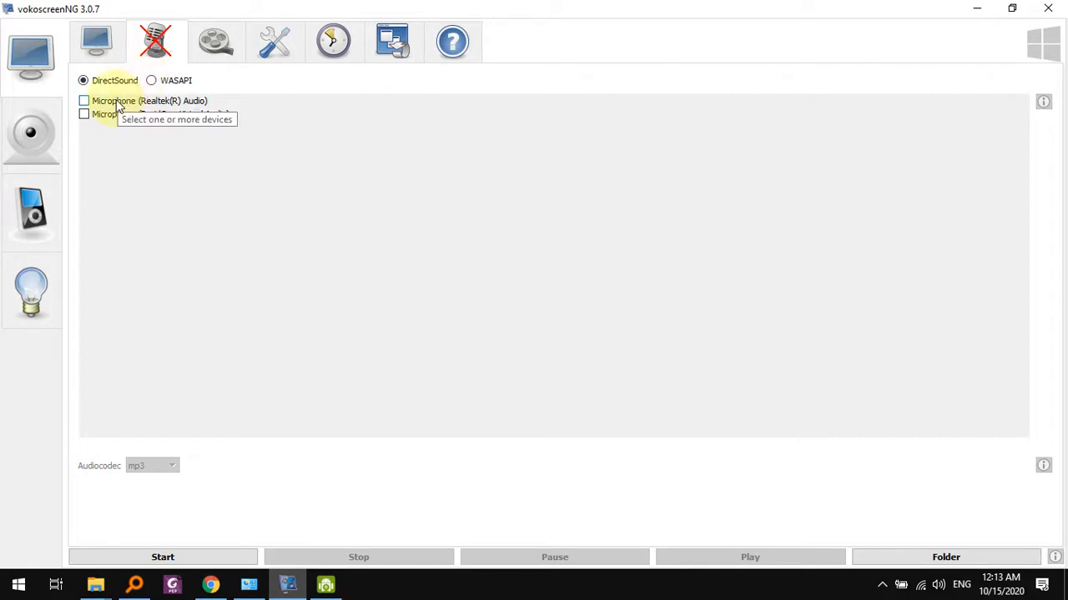
{"action": "left_click", "coordinate": [83, 100]}
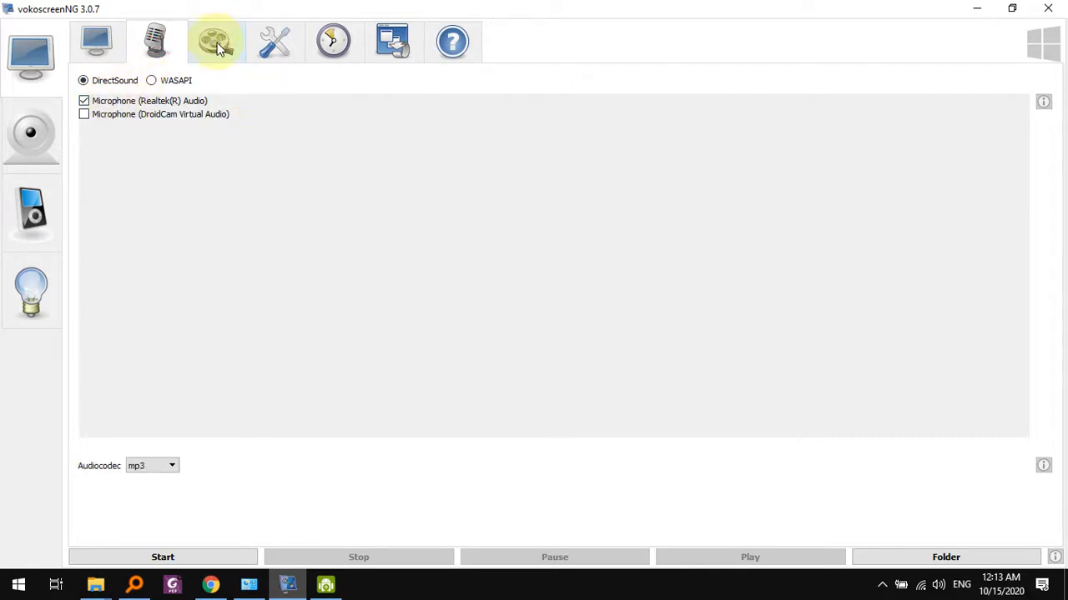
Set the video output to mp4 format with the x264 codec at 25 frames
{"action": "left_click", "coordinate": [215, 41]}
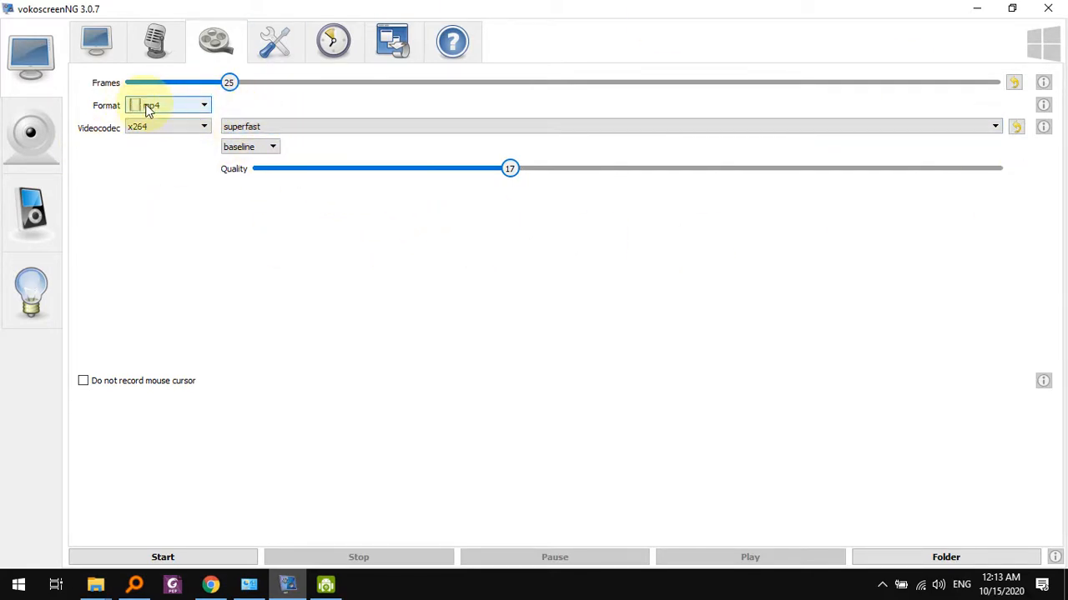
{"action": "left_click", "coordinate": [203, 105]}
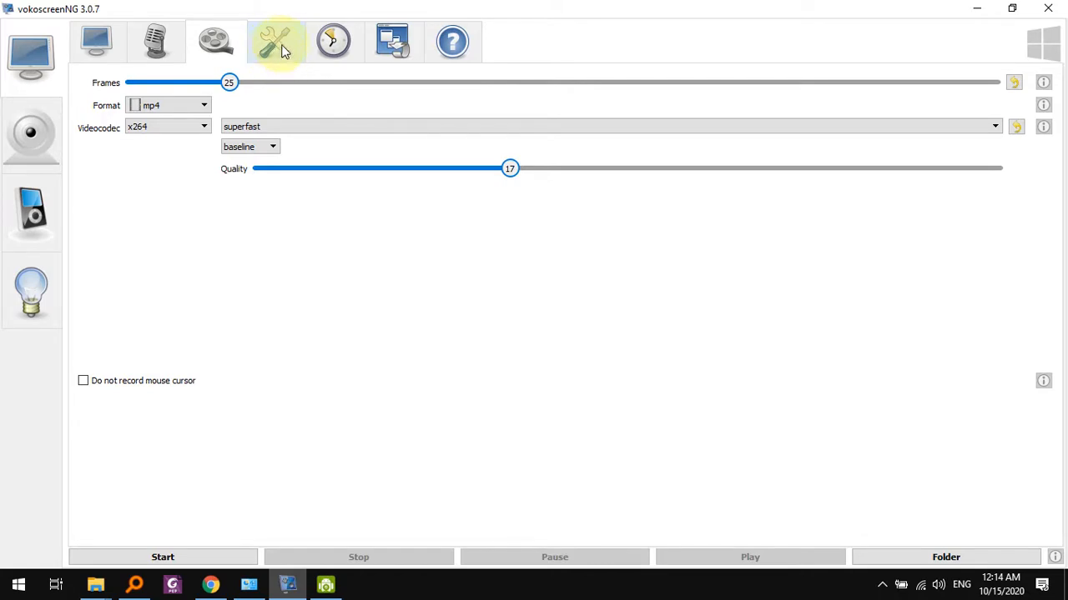
Look over the Misc, Timer and About pages, then return to the Screen settings
{"action": "left_click", "coordinate": [276, 40]}
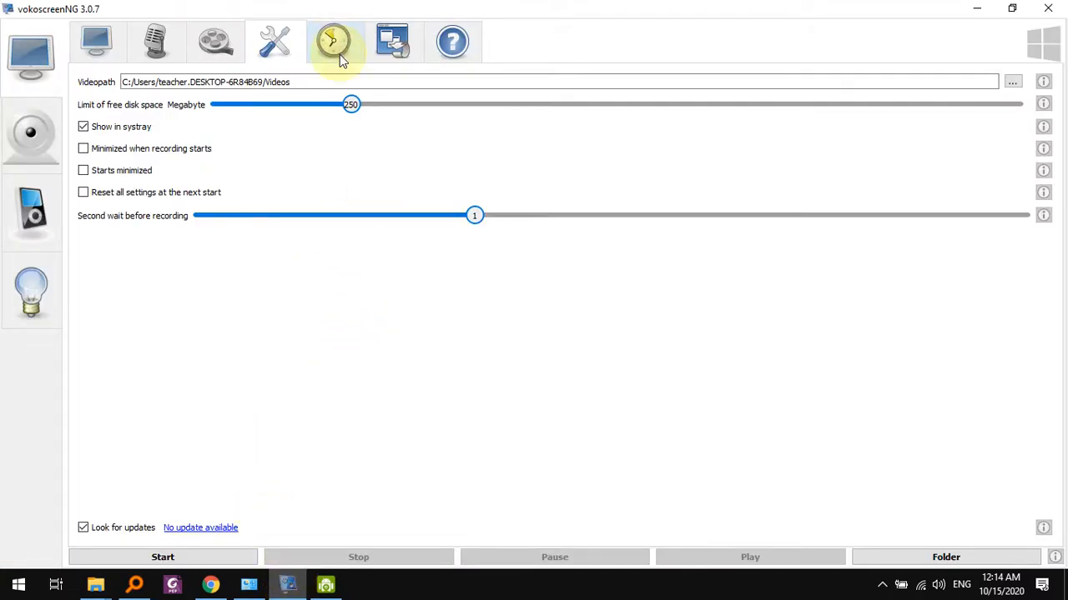
{"action": "left_click", "coordinate": [333, 41]}
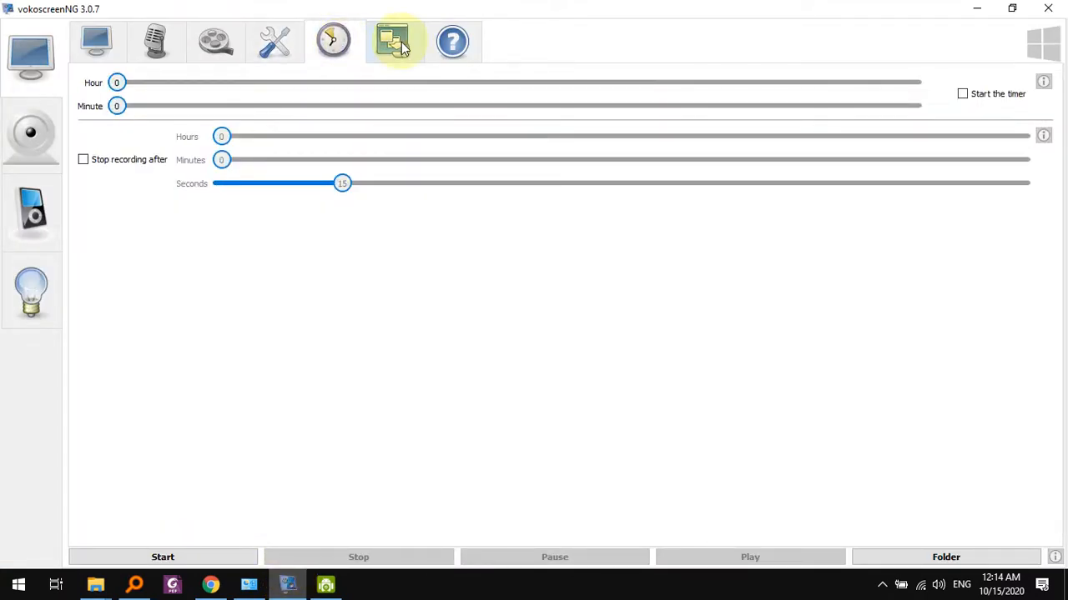
{"action": "left_click", "coordinate": [452, 41]}
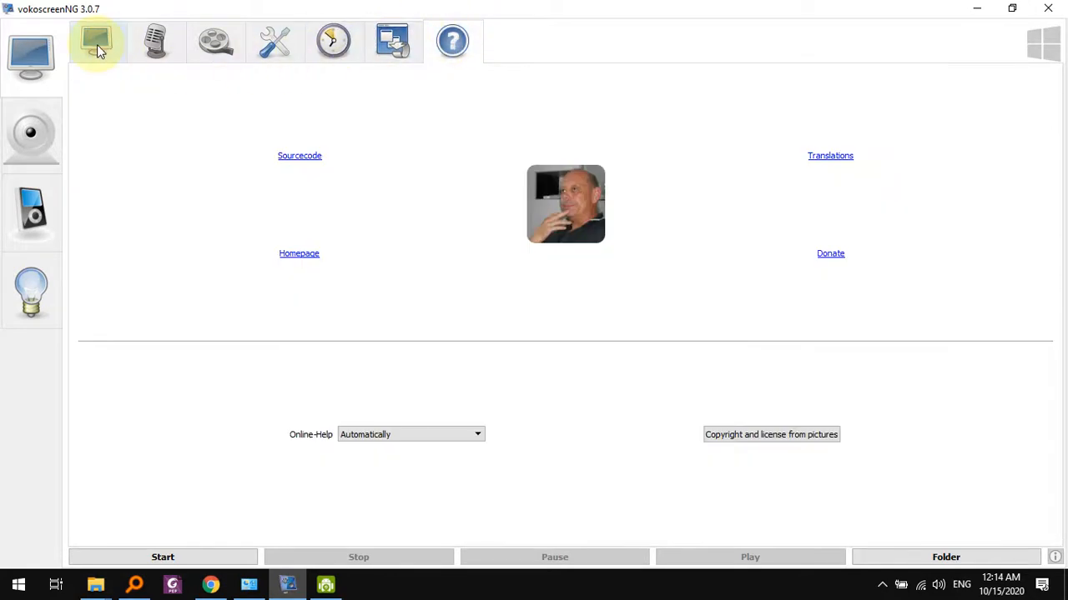
{"action": "left_click", "coordinate": [95, 40]}
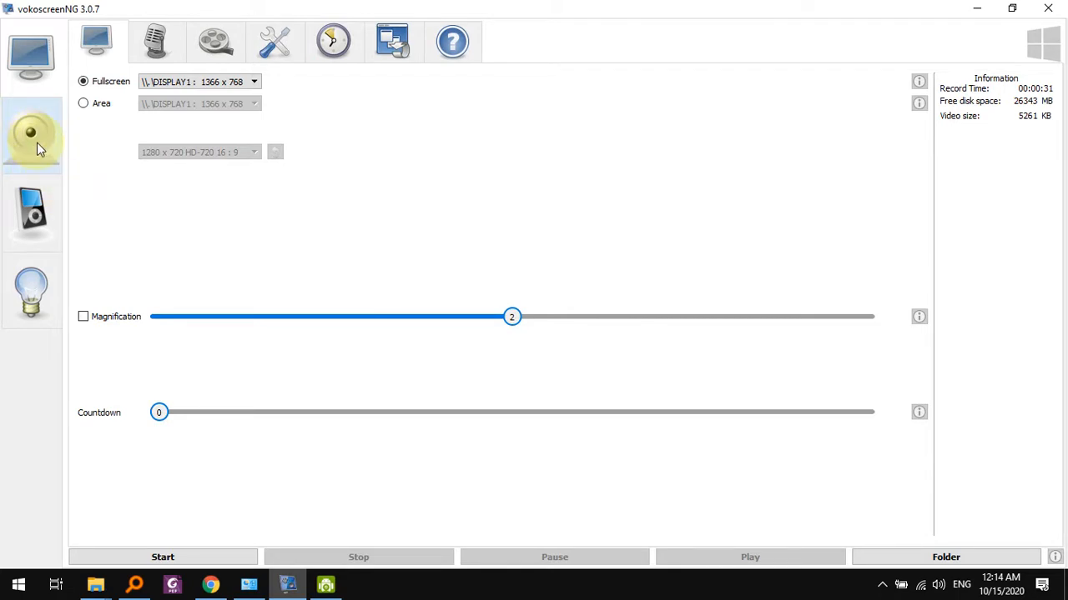
Turn on the webcam overlay and set its preview size to 320x240
{"action": "left_click", "coordinate": [32, 133]}
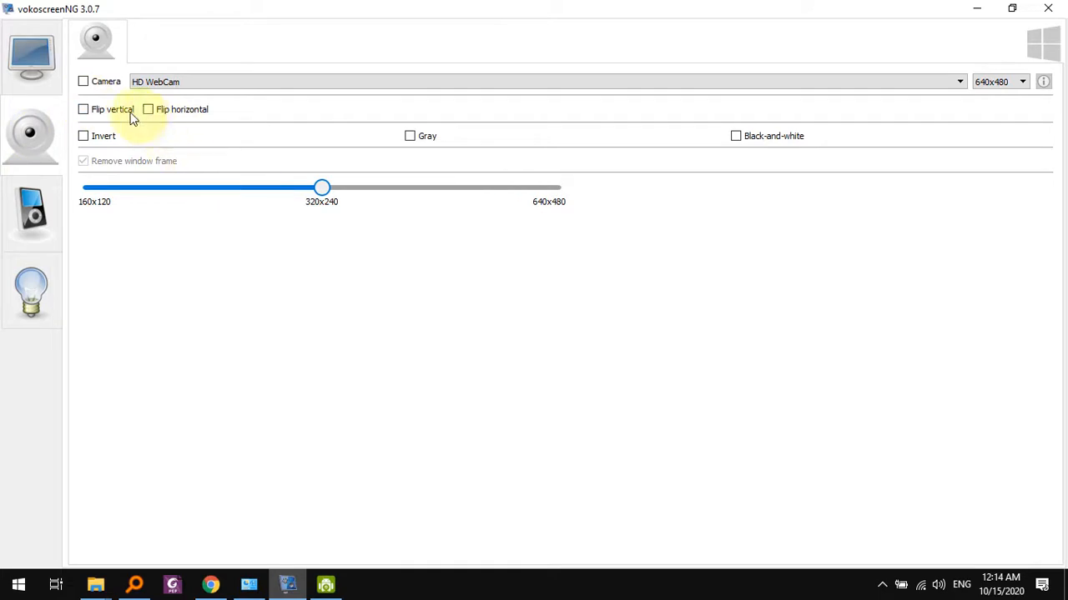
{"action": "left_click", "coordinate": [83, 81]}
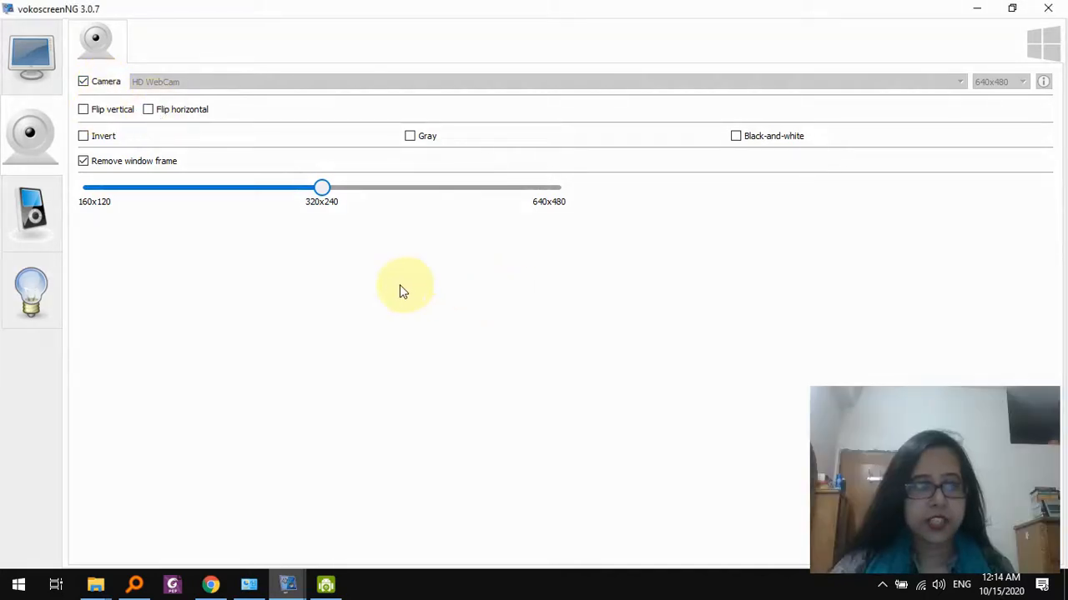
{"action": "mouse_move", "coordinate": [923, 440]}
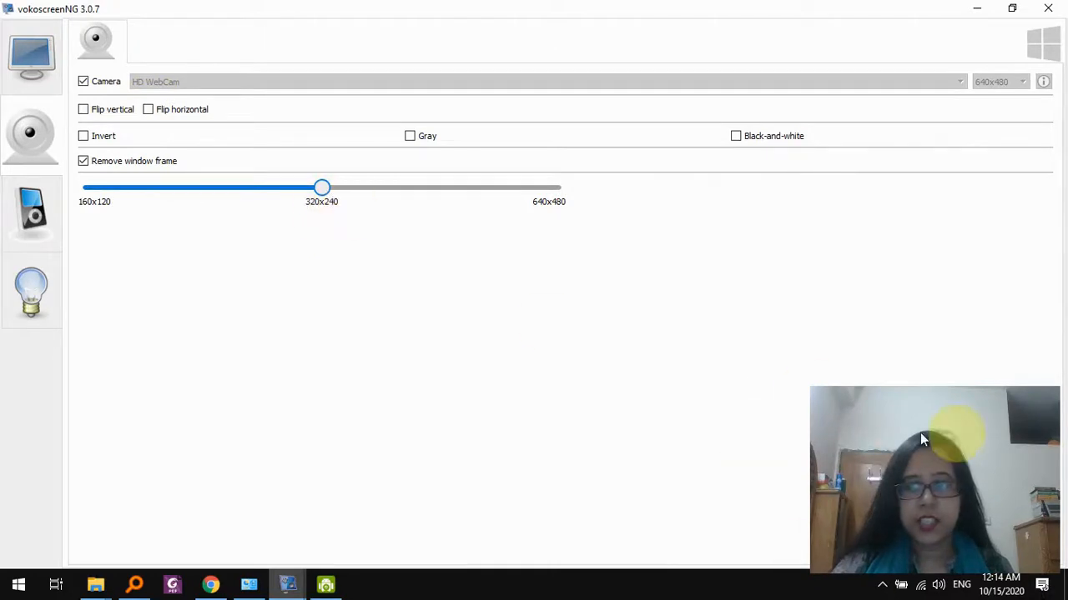
{"action": "mouse_move", "coordinate": [1036, 430]}
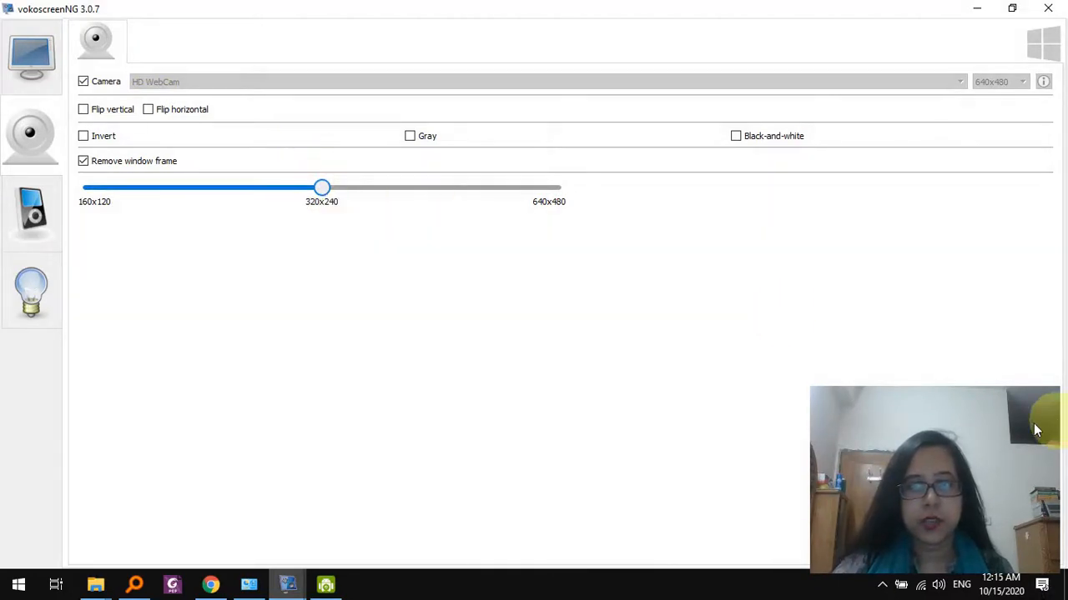
{"action": "left_click_drag", "start_coordinate": [322, 186], "coordinate": [549, 187]}
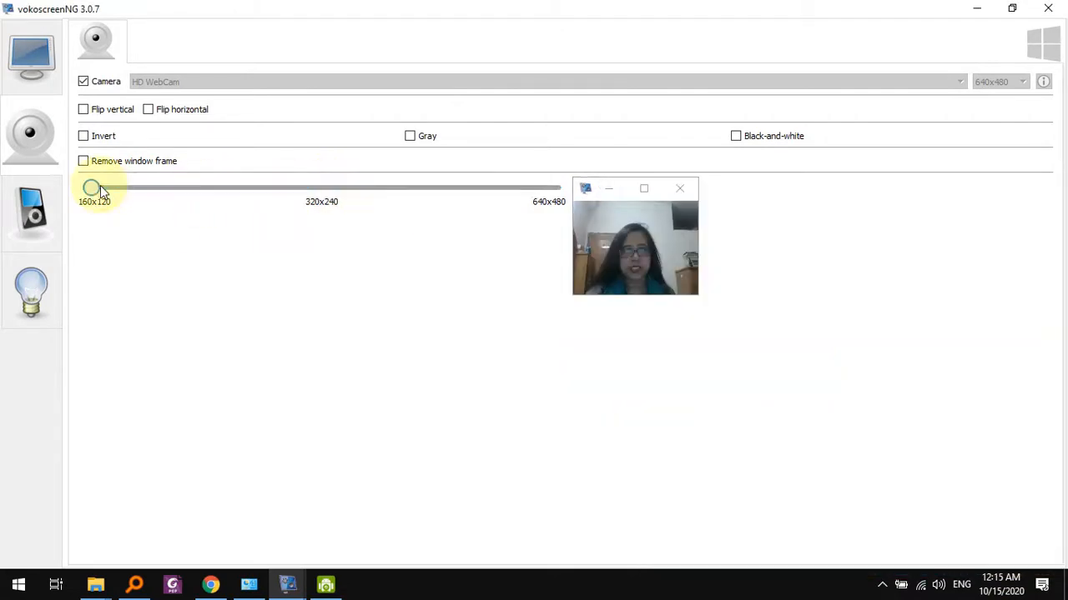
{"action": "left_click_drag", "start_coordinate": [92, 188], "coordinate": [322, 187]}
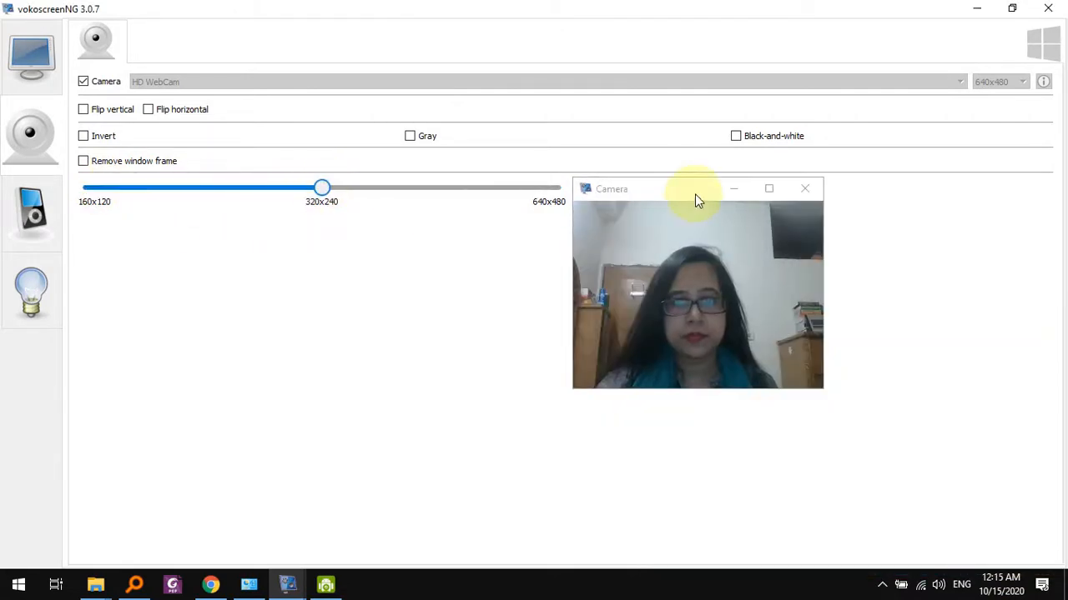
Move the webcam preview to the lower-right and remove its window frame
{"action": "left_click_drag", "start_coordinate": [696, 189], "coordinate": [940, 371]}
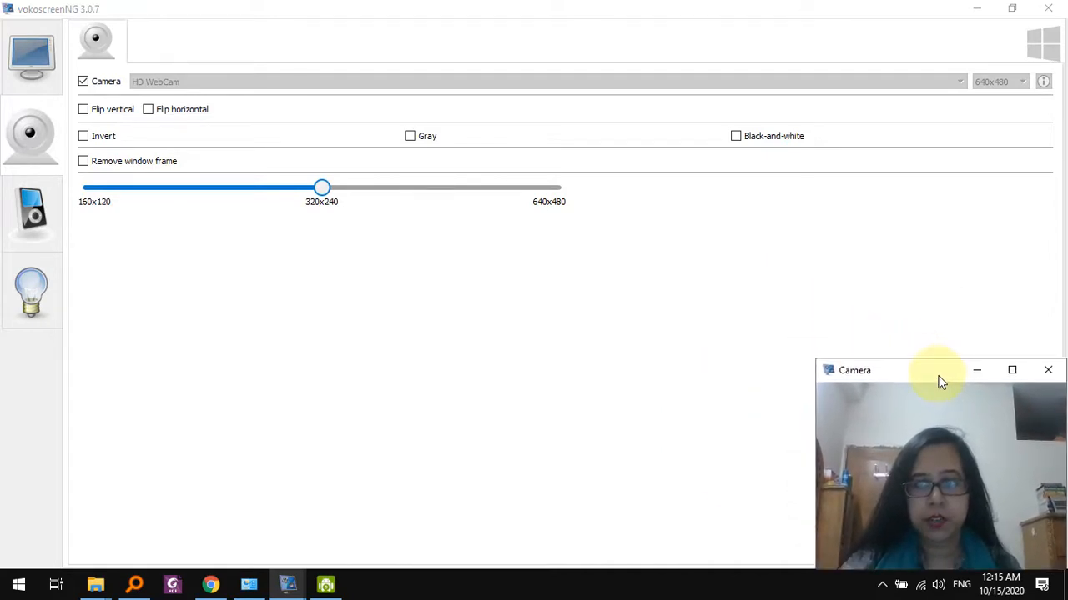
{"action": "mouse_move", "coordinate": [90, 167]}
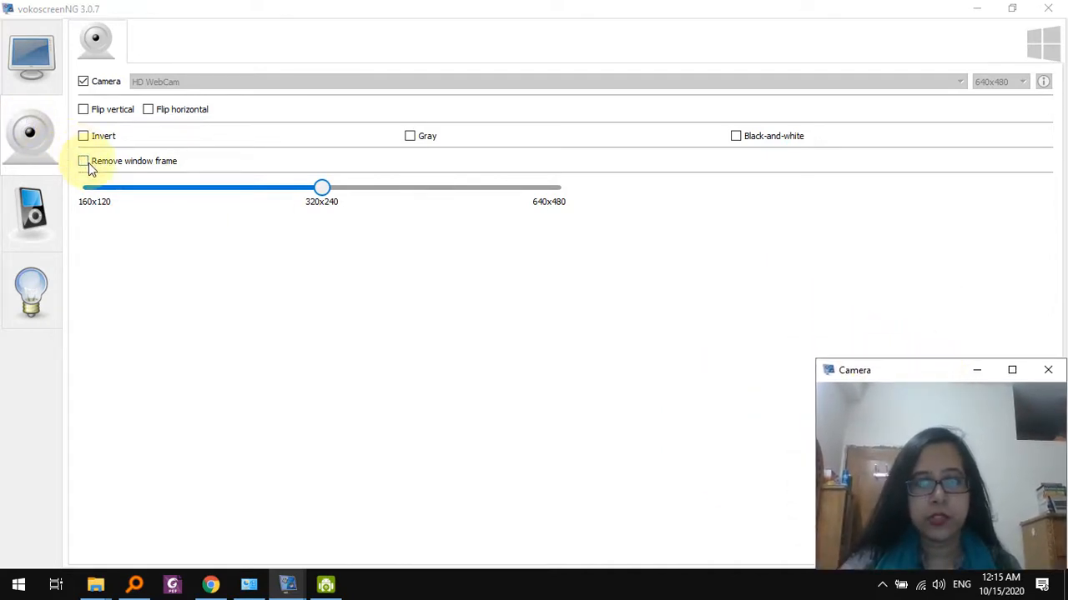
{"action": "left_click", "coordinate": [83, 161]}
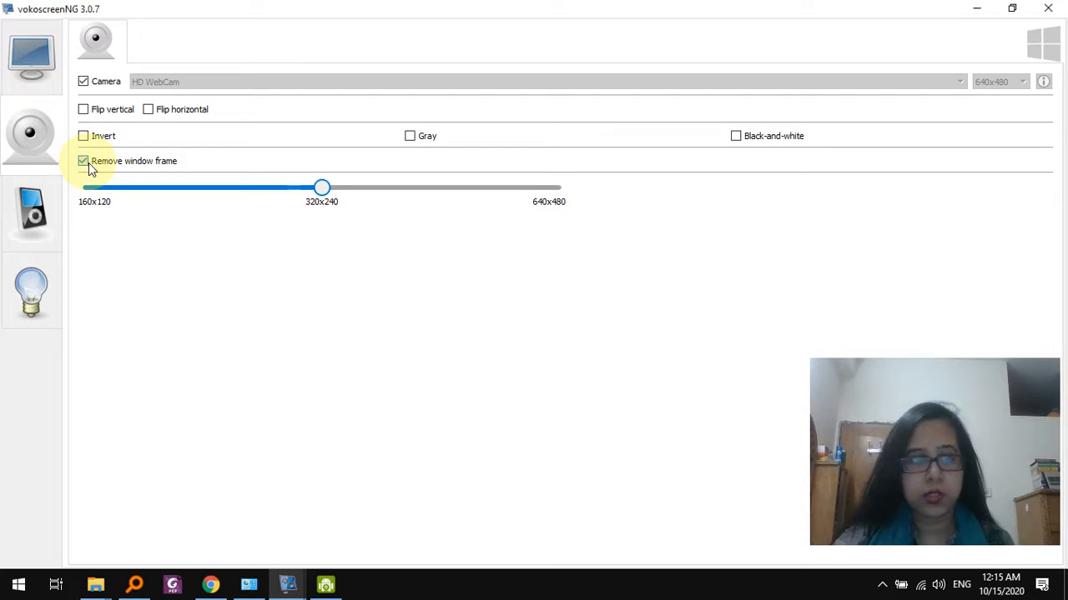
{"action": "left_click", "coordinate": [83, 161]}
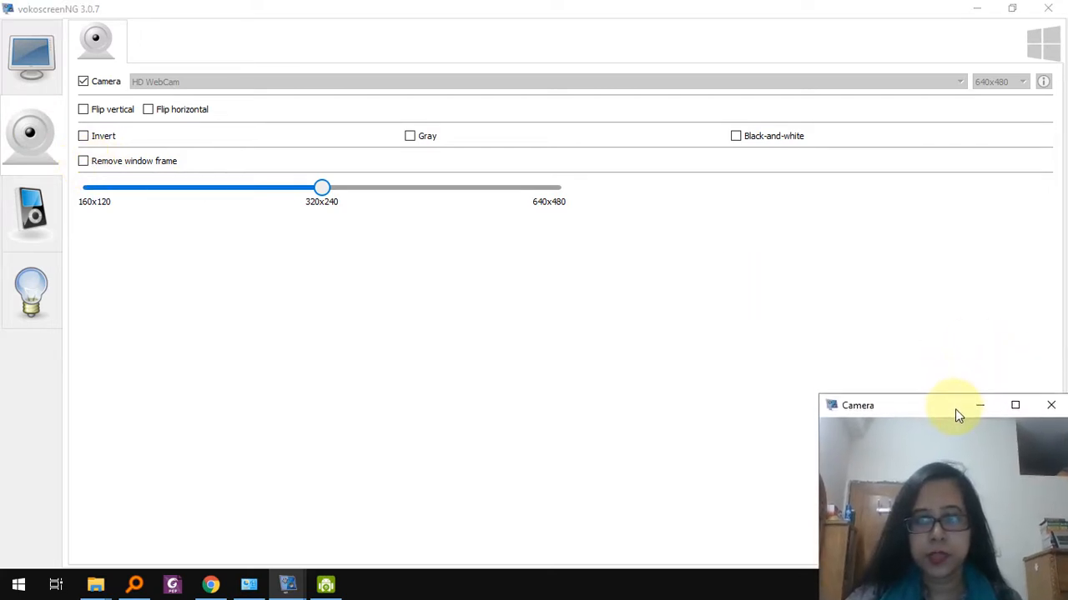
{"action": "left_click", "coordinate": [84, 160]}
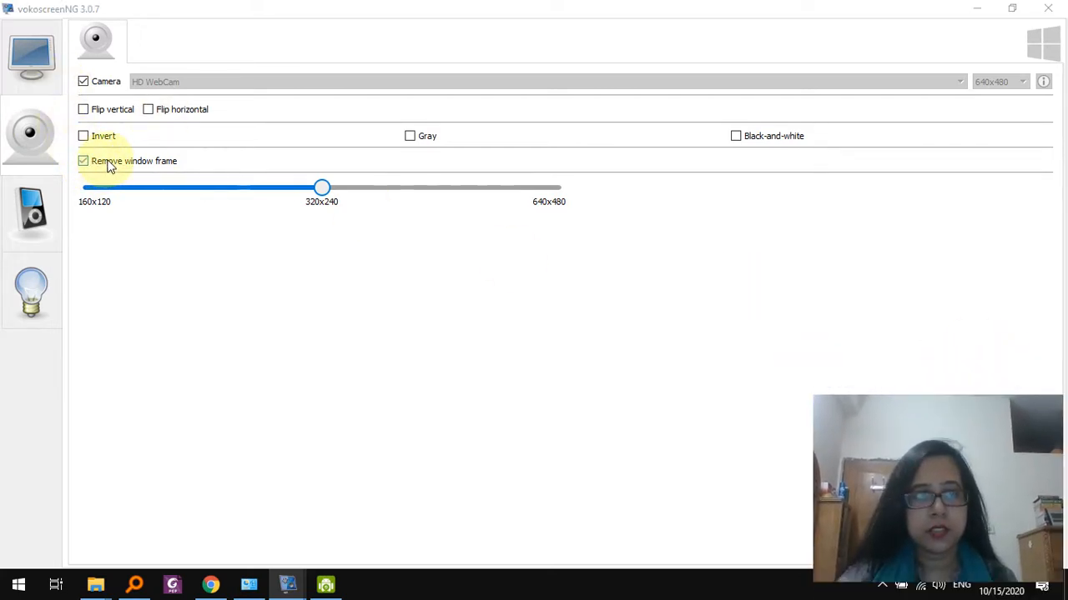
{"action": "mouse_move", "coordinate": [120, 144]}
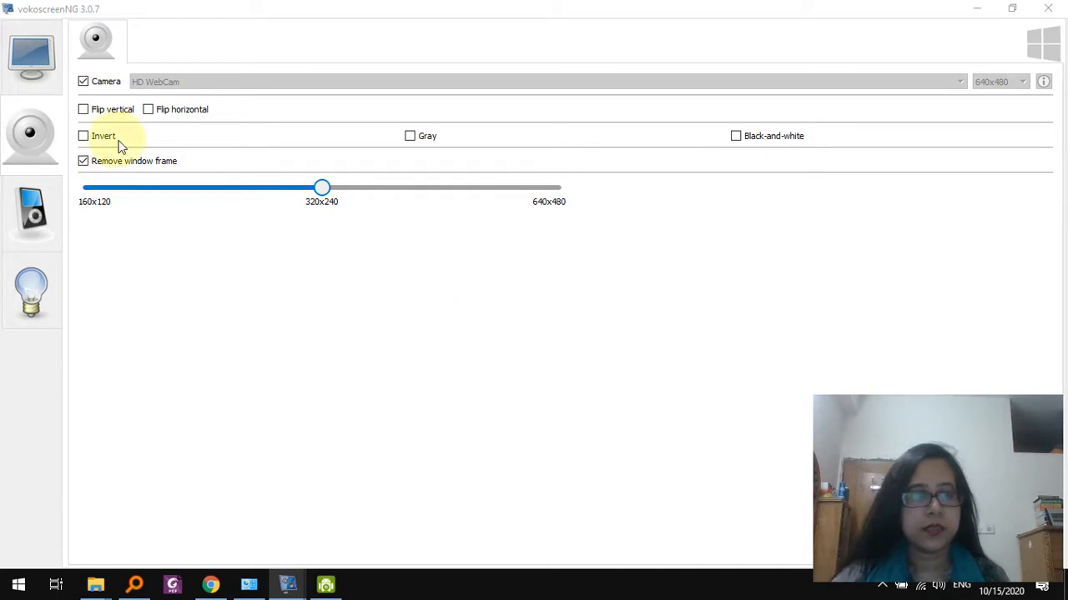
{"action": "mouse_move", "coordinate": [31, 134]}
{"action": "type", "text": "powe"}
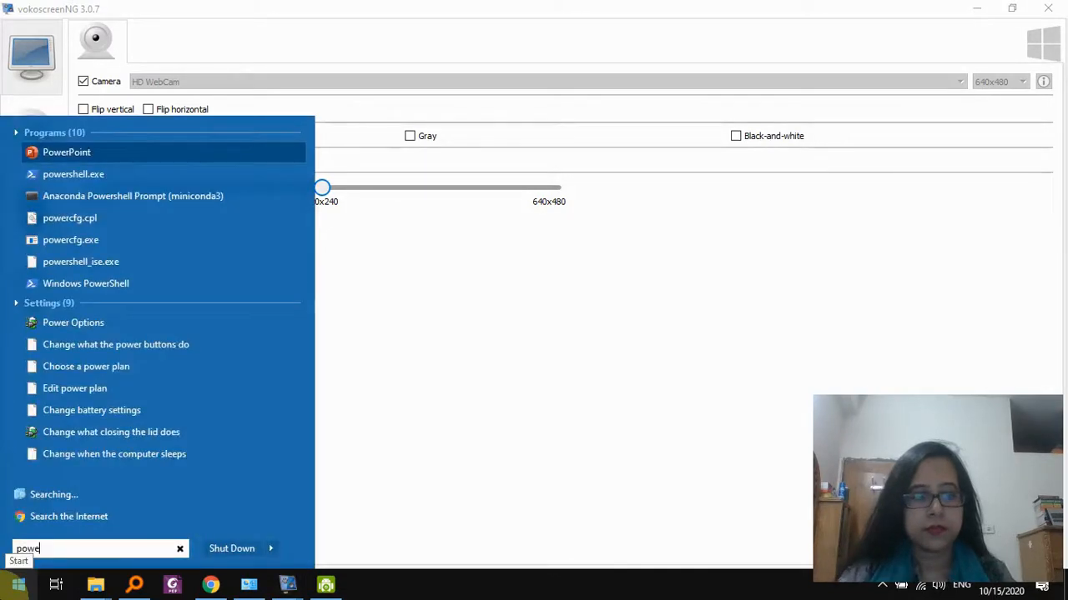
Launch PowerPoint, open My presentation at slide 1, and run the slideshow from the beginning
{"action": "left_click", "coordinate": [66, 152]}
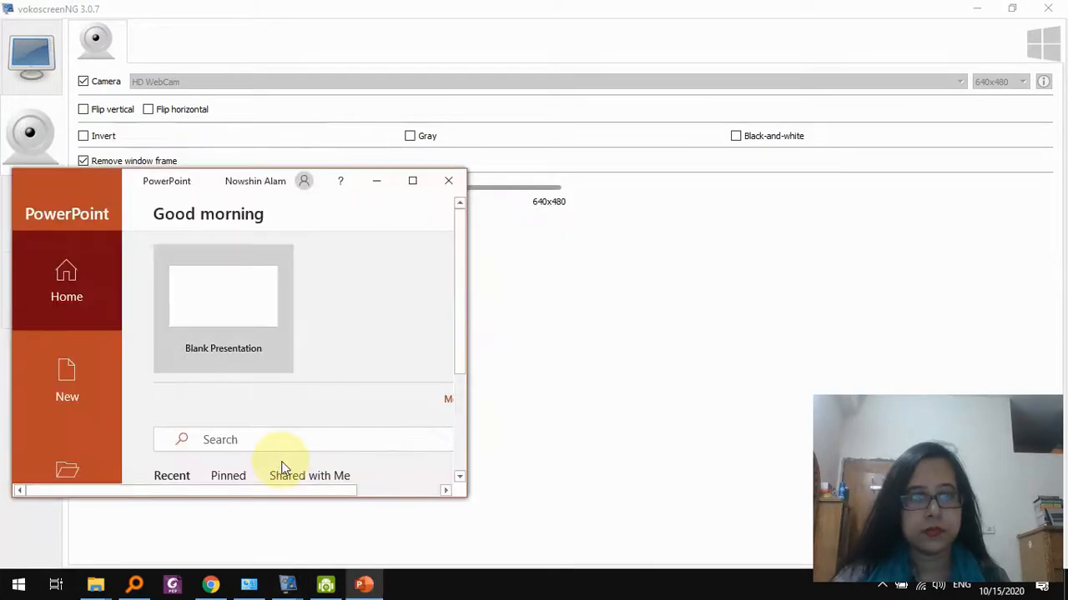
{"action": "left_click", "coordinate": [412, 181]}
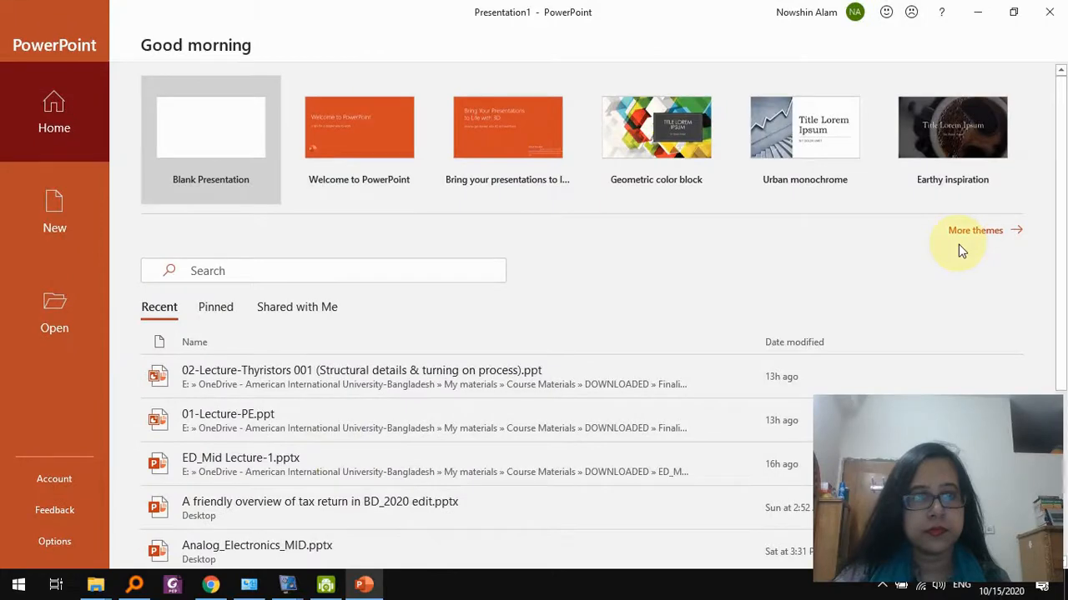
{"action": "left_click", "coordinate": [210, 127]}
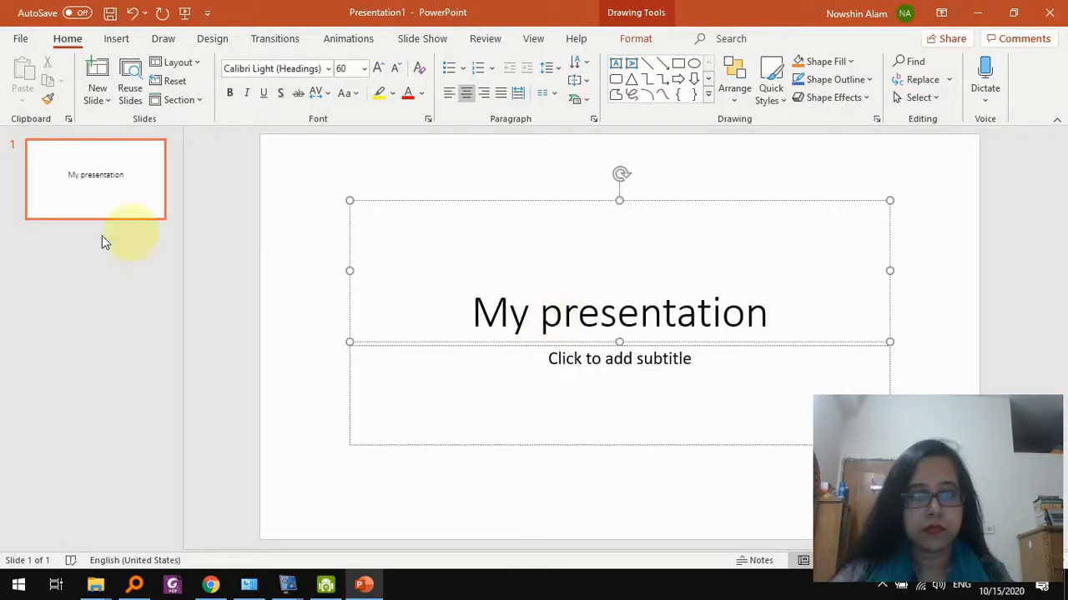
{"action": "type", "text": "Content"}
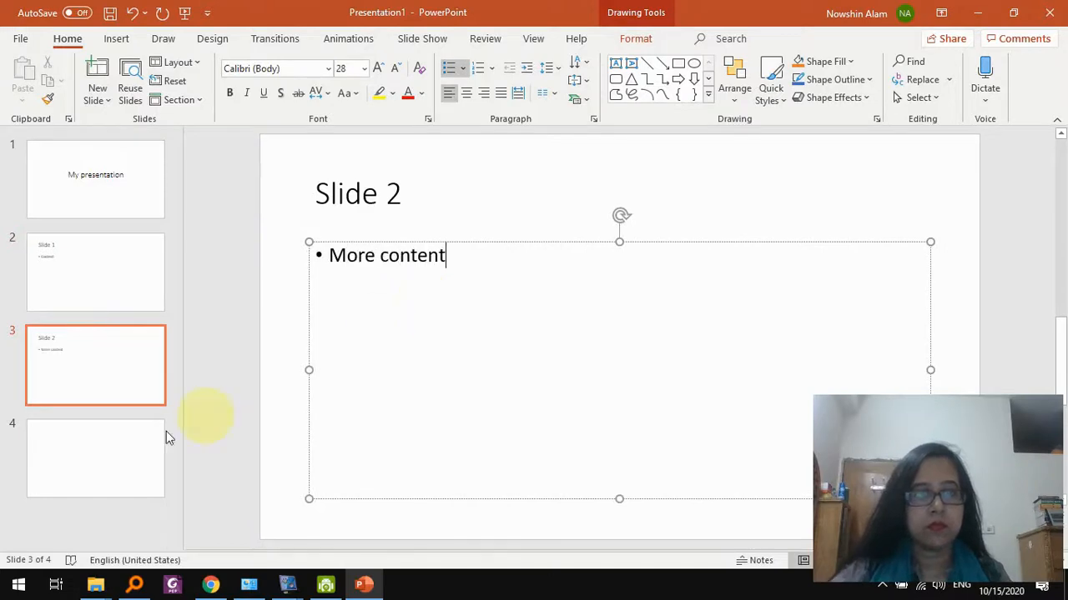
{"action": "left_click", "coordinate": [95, 178]}
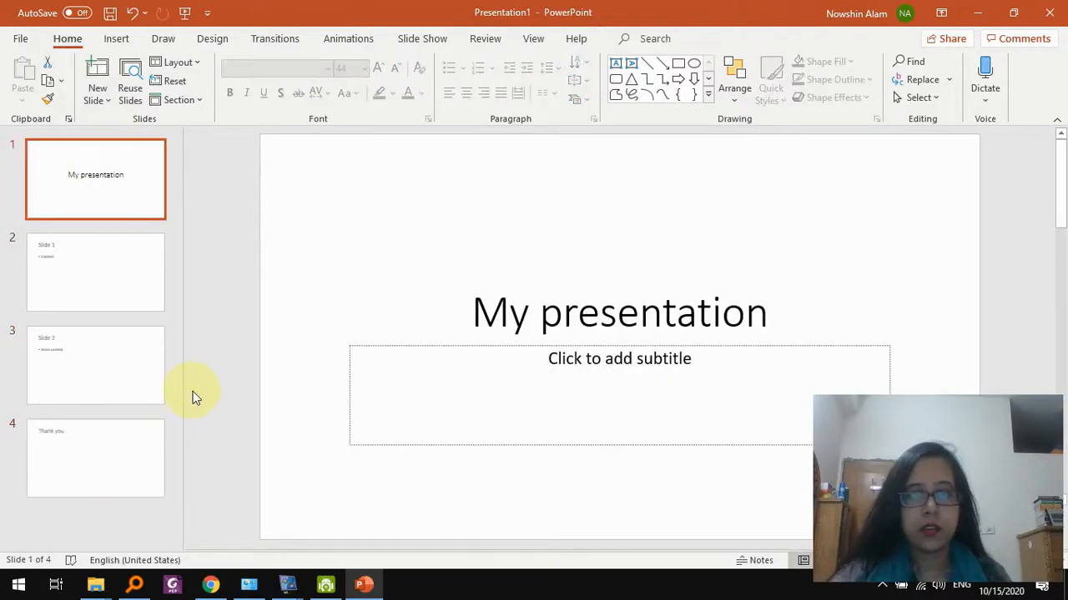
{"action": "mouse_move", "coordinate": [701, 406]}
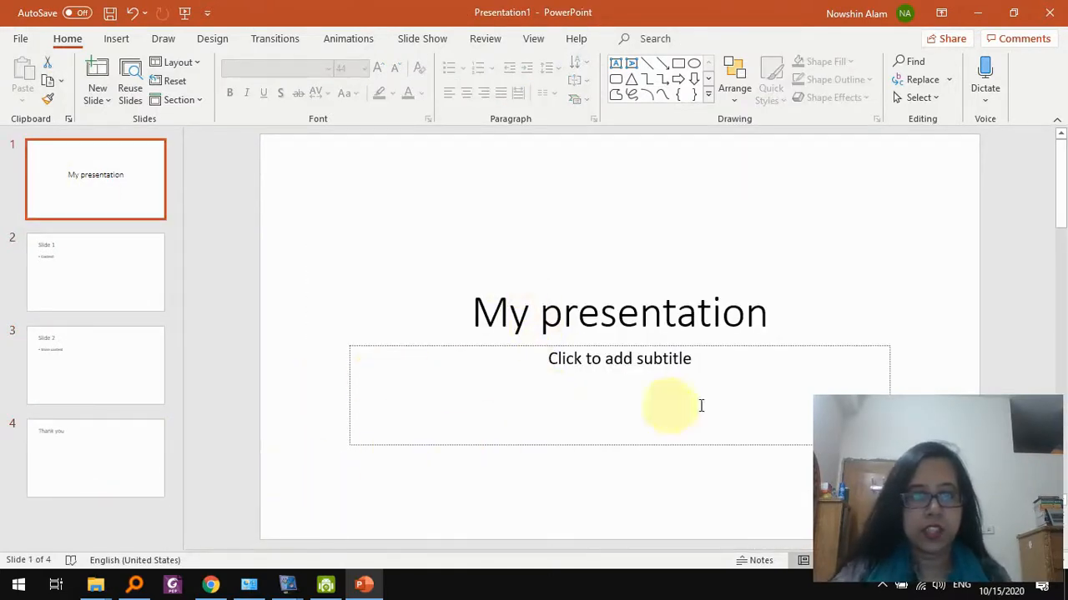
{"action": "mouse_move", "coordinate": [706, 394]}
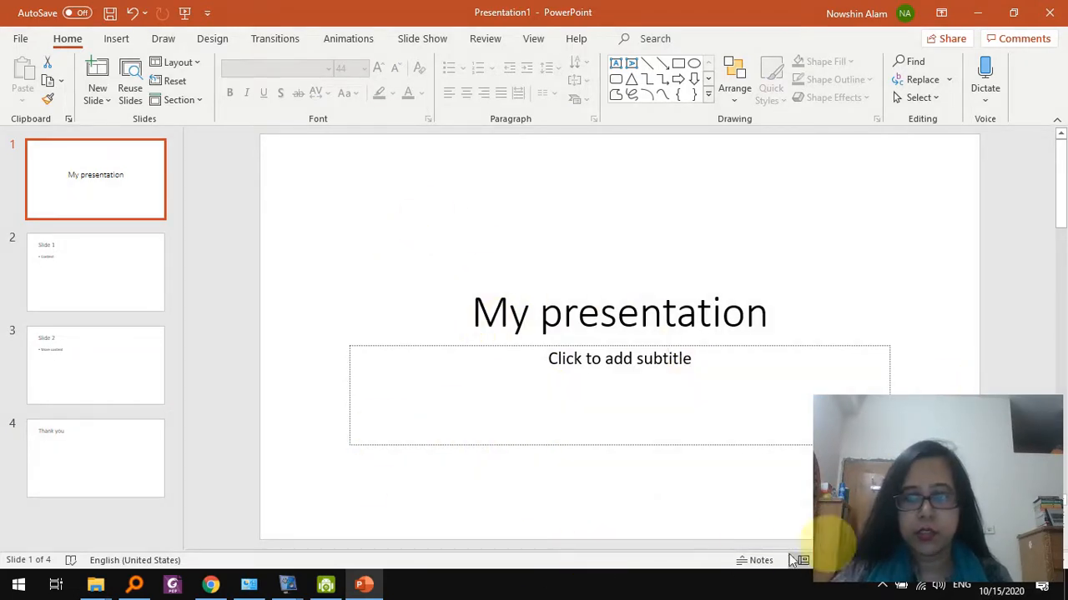
{"action": "mouse_move", "coordinate": [422, 39]}
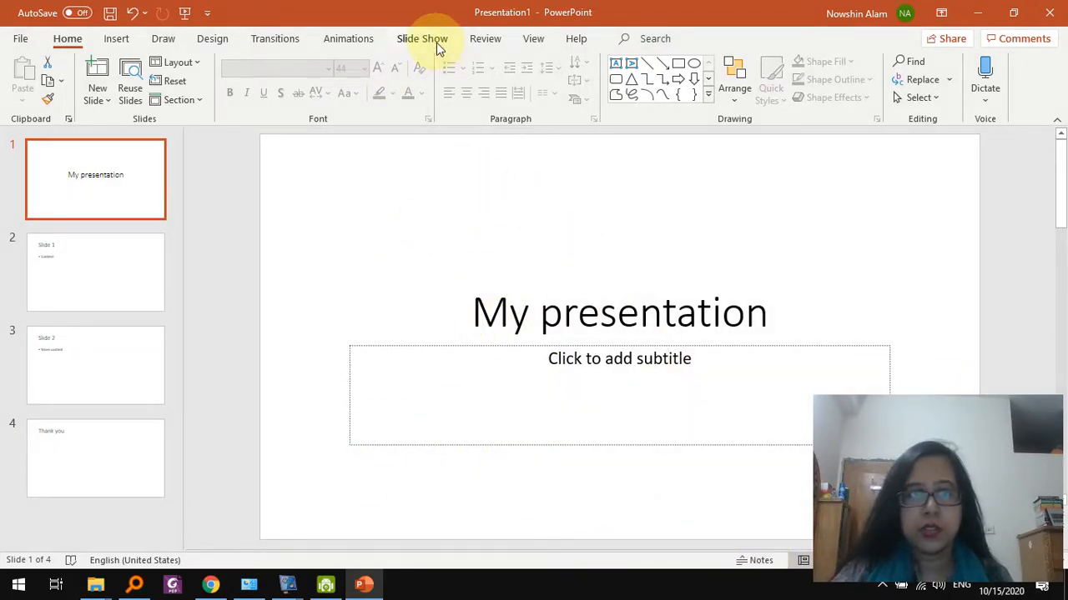
{"action": "left_click", "coordinate": [422, 38]}
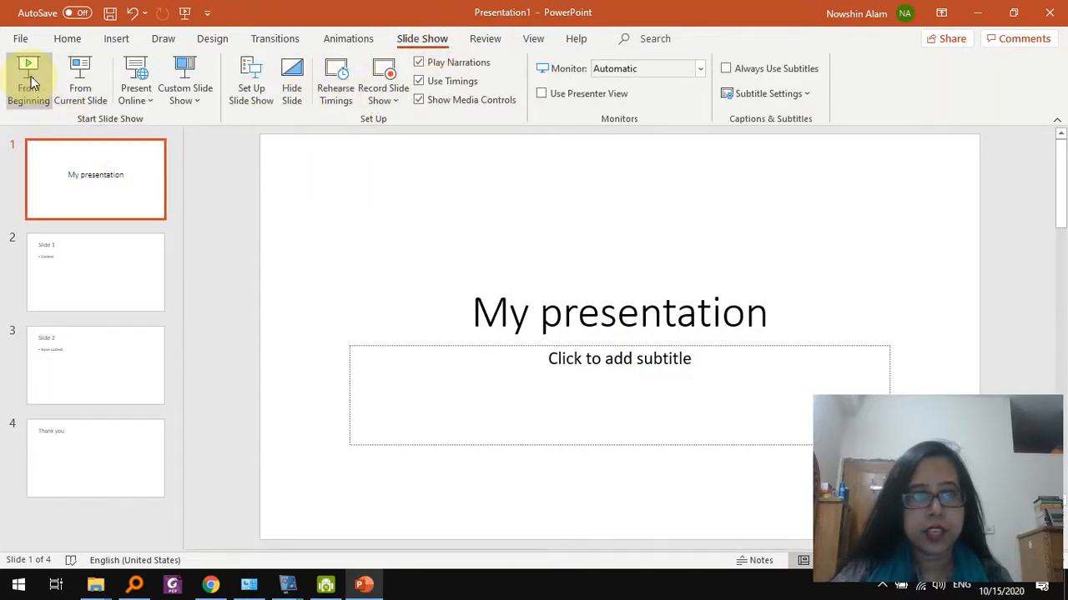
{"action": "mouse_move", "coordinate": [28, 75]}
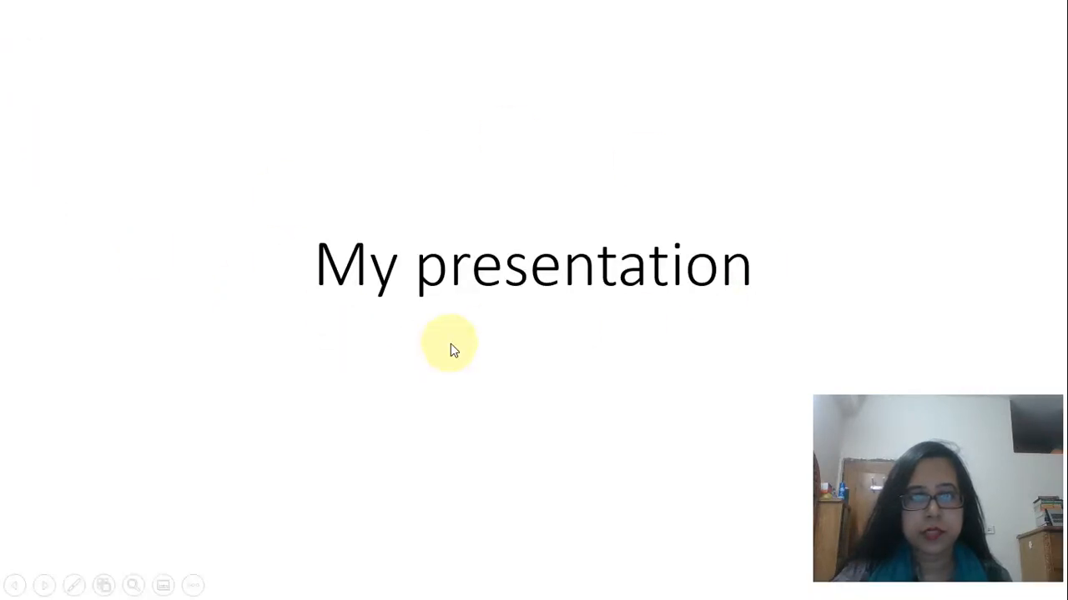
{"action": "mouse_move", "coordinate": [523, 488]}
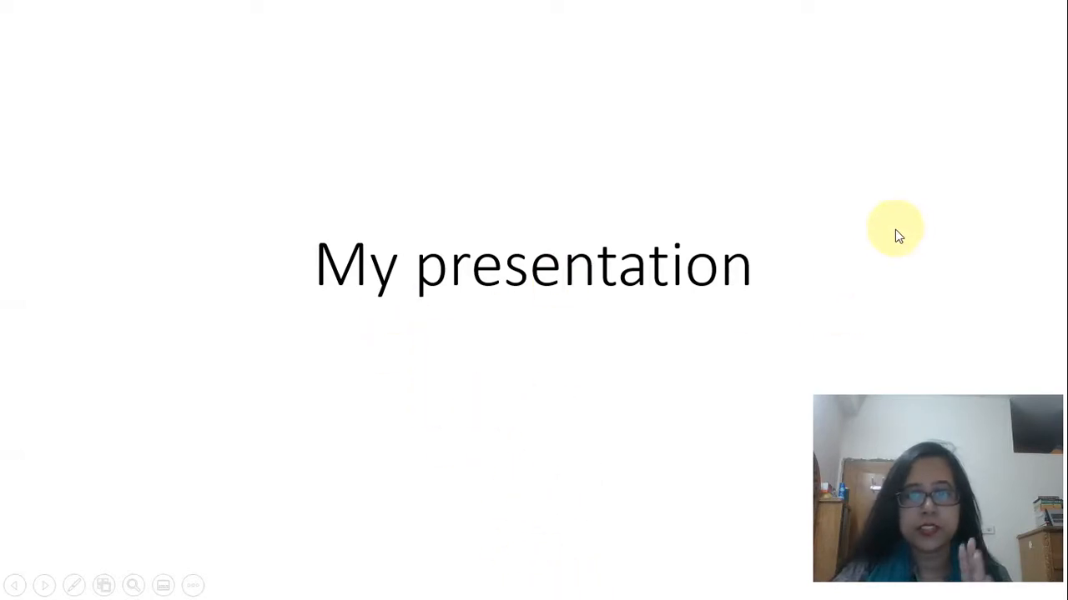
{"action": "left_click", "coordinate": [18, 583]}
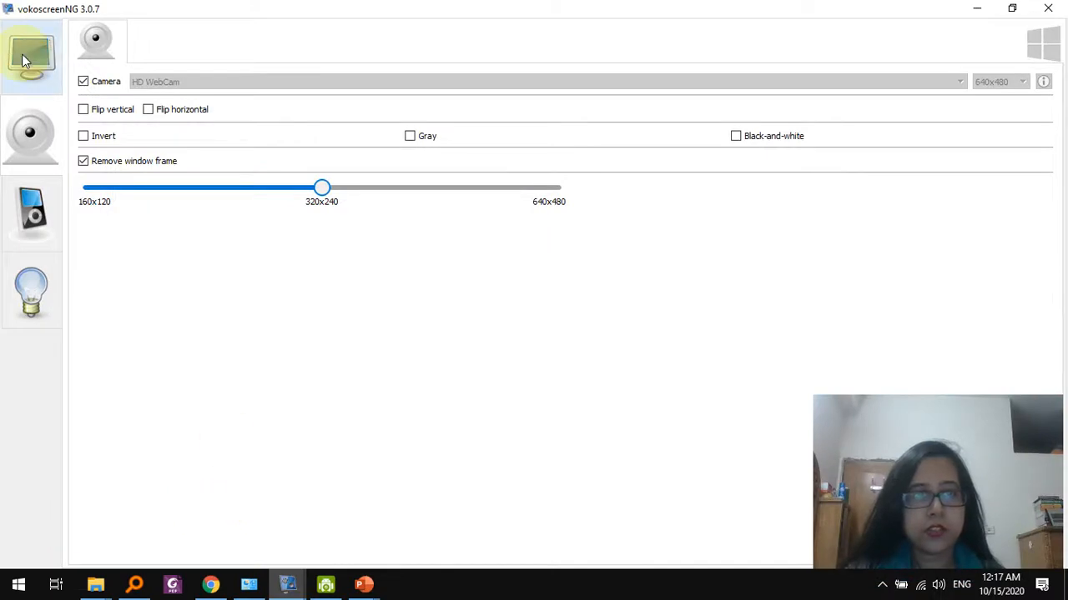
Show the fullscreen screen-capture settings and start recording the slideshow with webcam overlay
{"action": "left_click", "coordinate": [31, 56]}
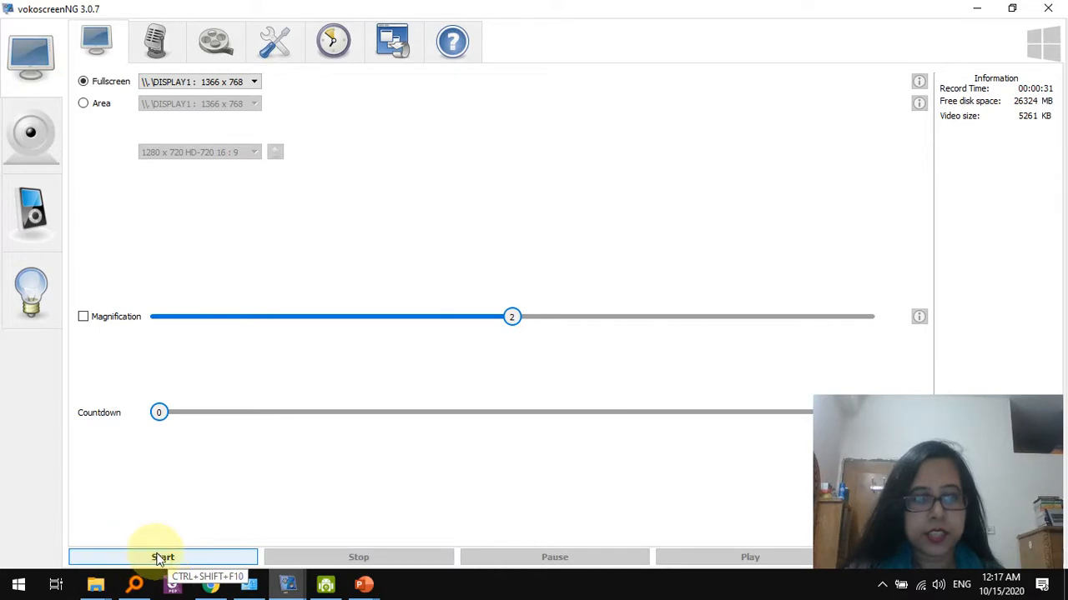
{"action": "left_click", "coordinate": [155, 41]}
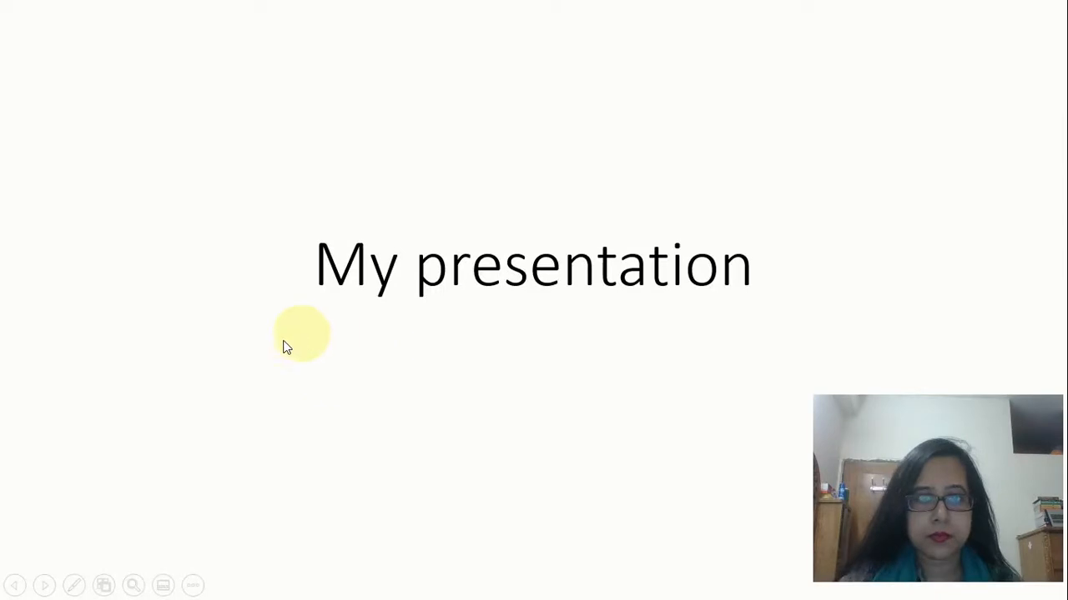
{"action": "mouse_move", "coordinate": [417, 365]}
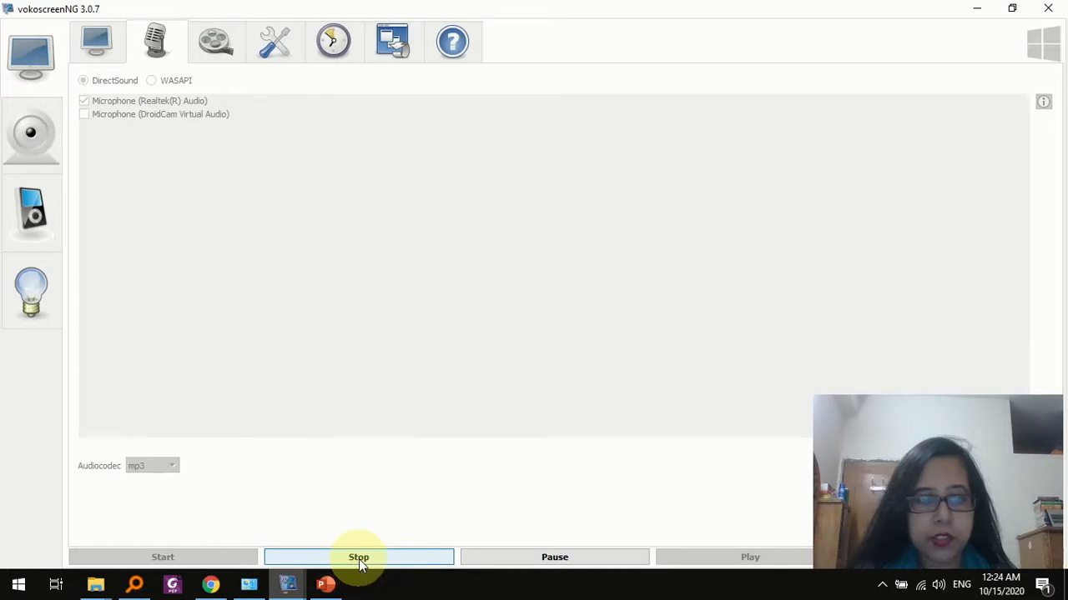
Stop recording and open vokoscreenNG-2020-10-15_00-24-25.mp4 from the Videos folder
{"action": "left_click", "coordinate": [358, 557]}
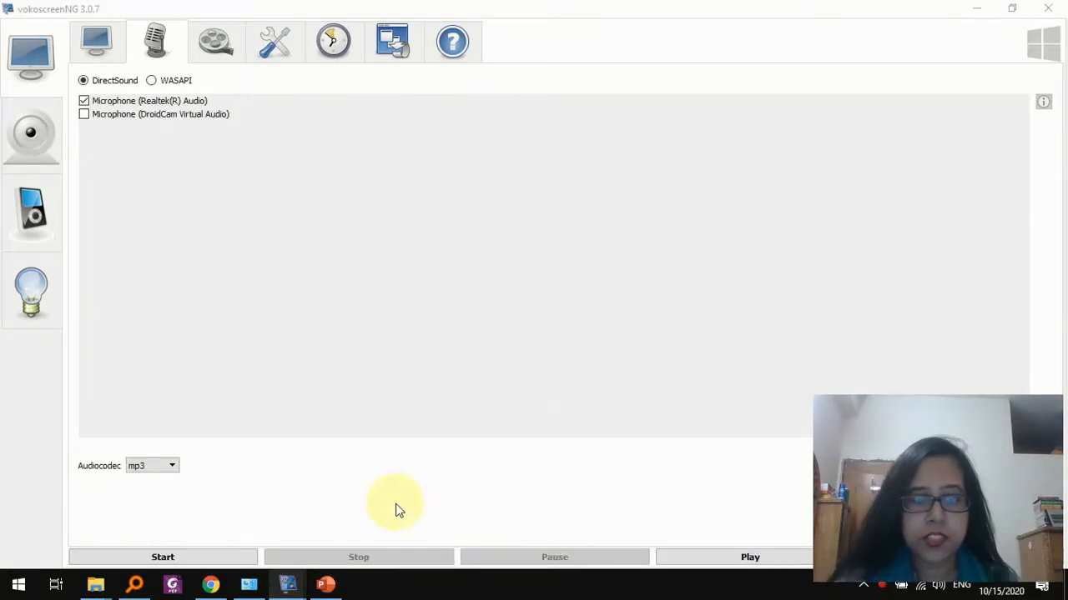
{"action": "mouse_move", "coordinate": [173, 584]}
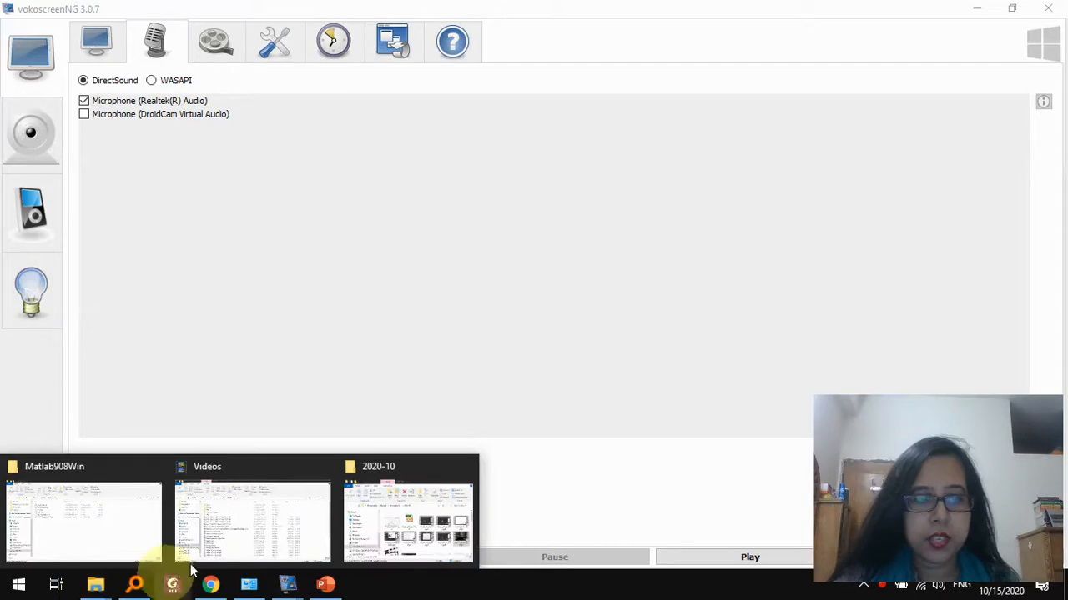
{"action": "left_click", "coordinate": [252, 522]}
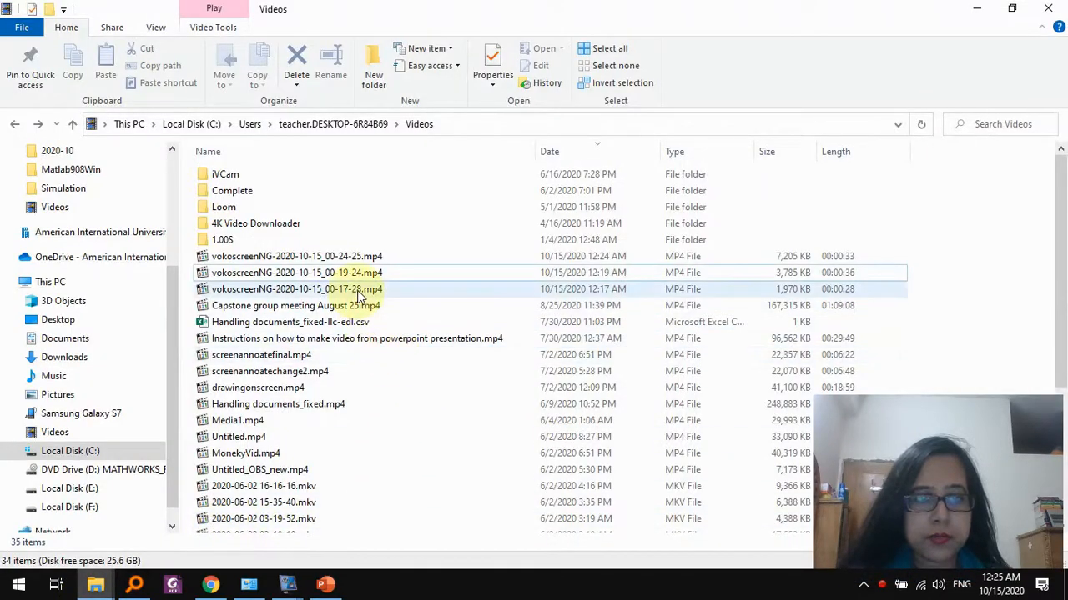
{"action": "left_click", "coordinate": [296, 256]}
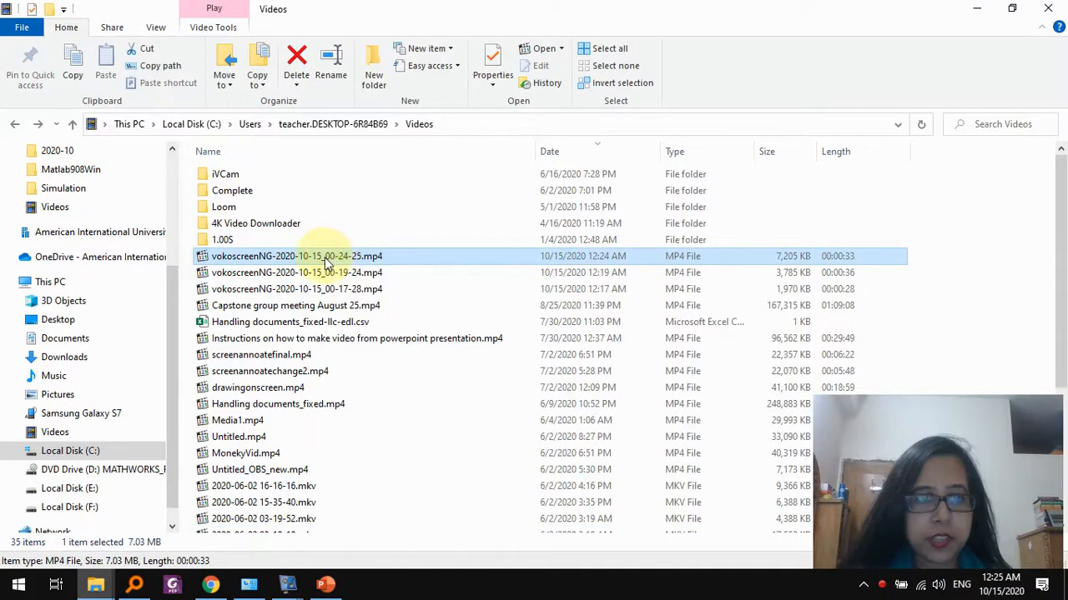
{"action": "double_click", "coordinate": [296, 256]}
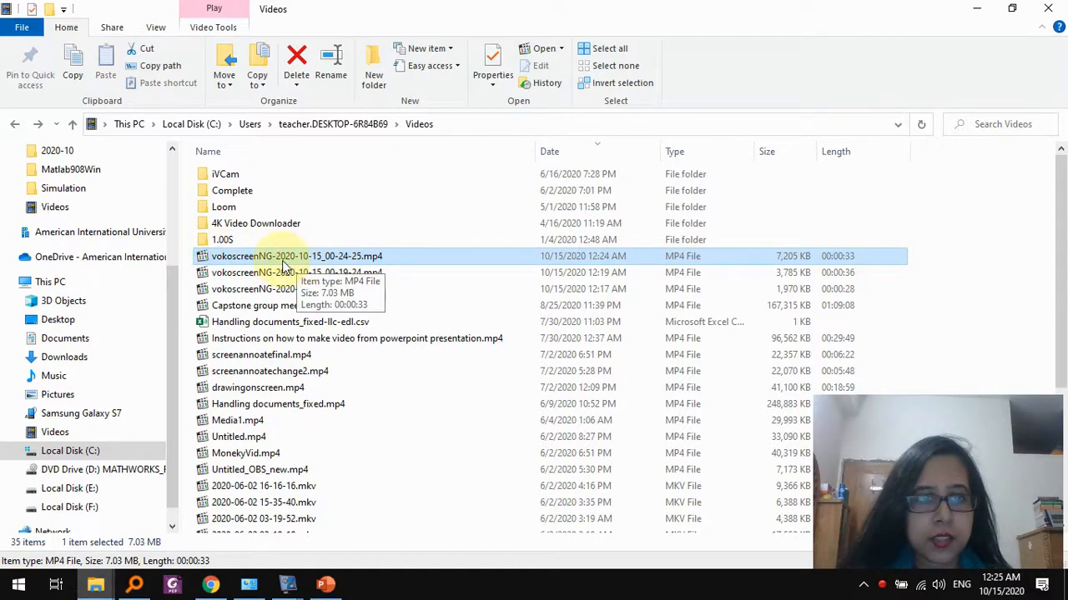
{"action": "mouse_move", "coordinate": [404, 261]}
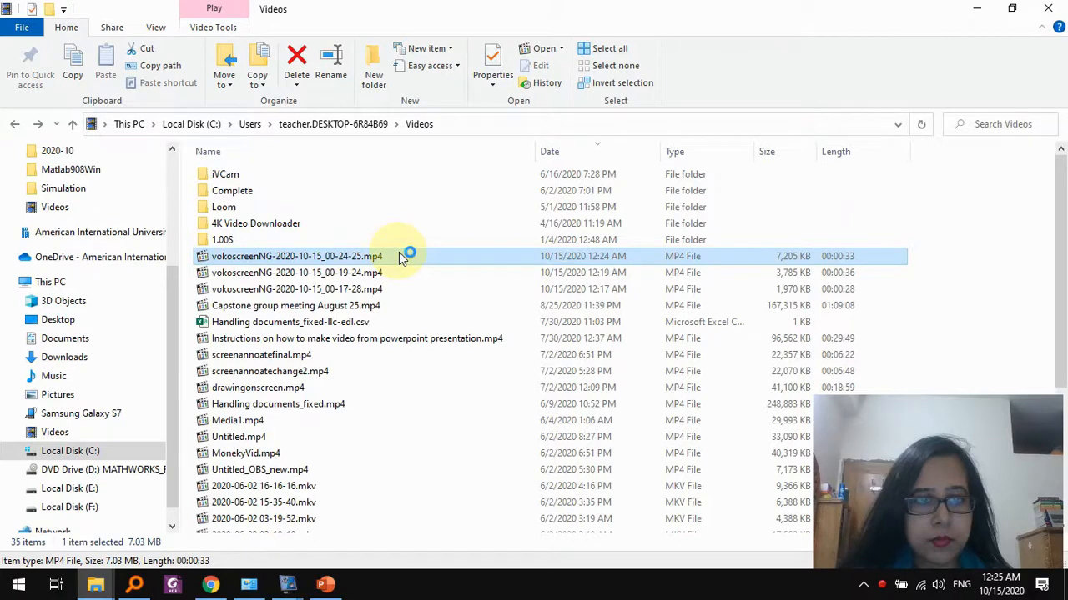
{"action": "double_click", "coordinate": [296, 256]}
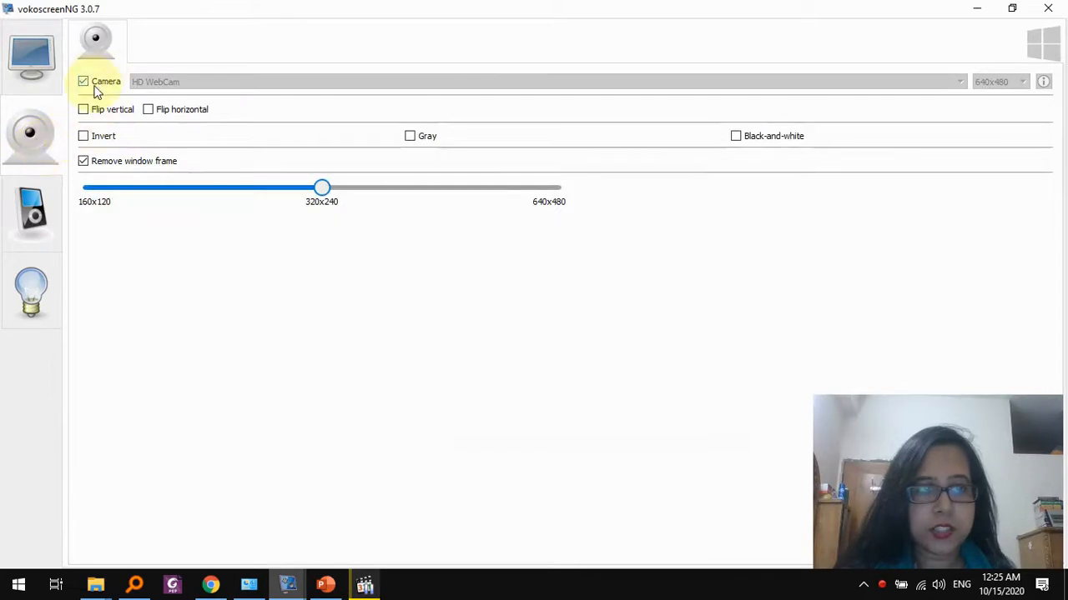
Switch off the webcam overlay in vokoscreenNG's camera settings
{"action": "left_click", "coordinate": [84, 81]}
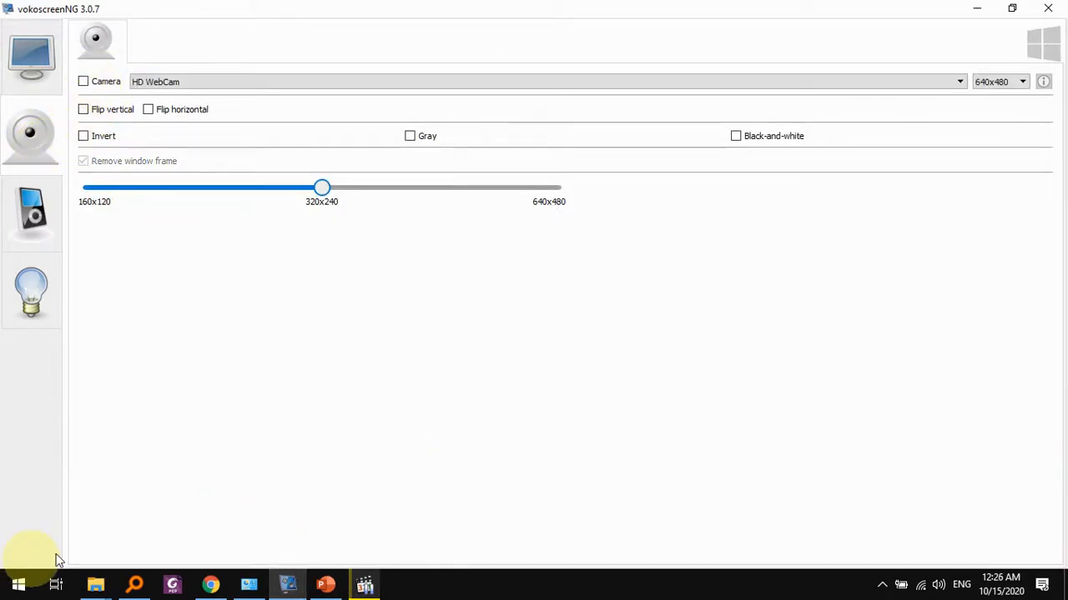
{"action": "mouse_move", "coordinate": [364, 584]}
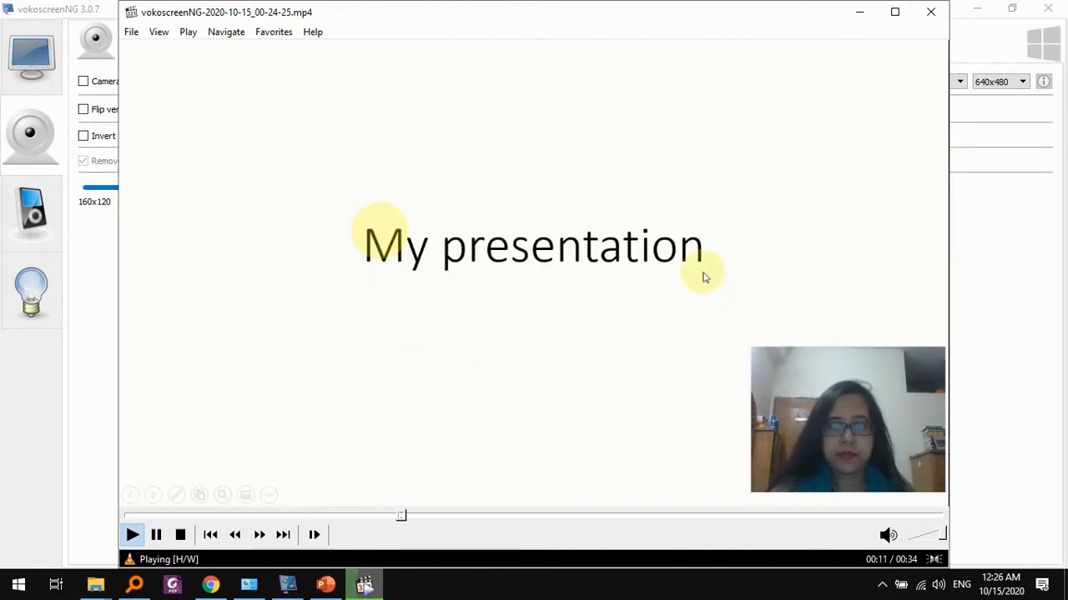
{"action": "mouse_move", "coordinate": [637, 275]}
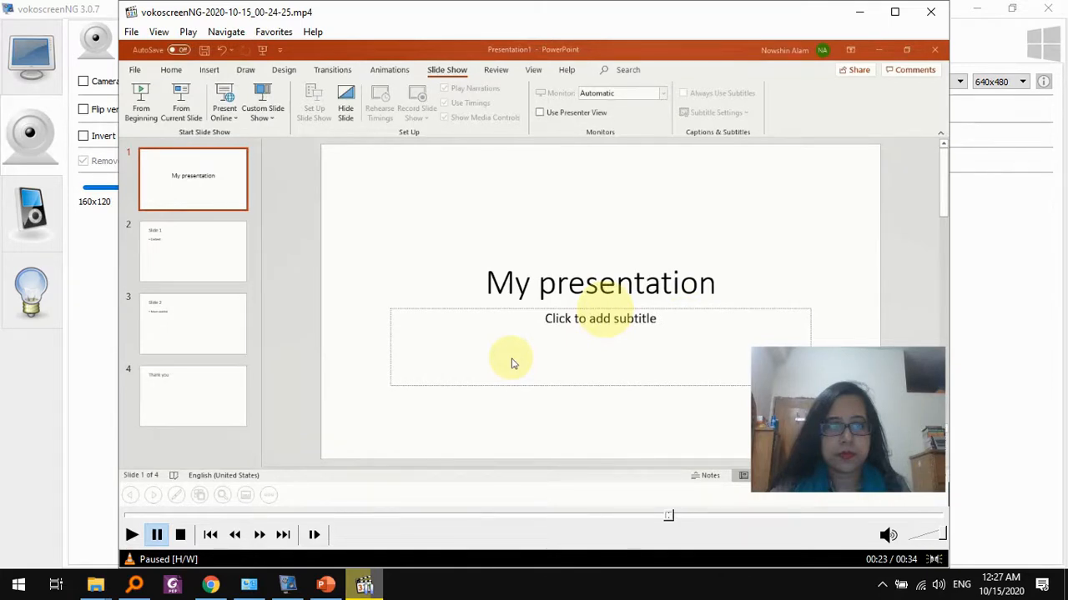
{"action": "mouse_move", "coordinate": [592, 323]}
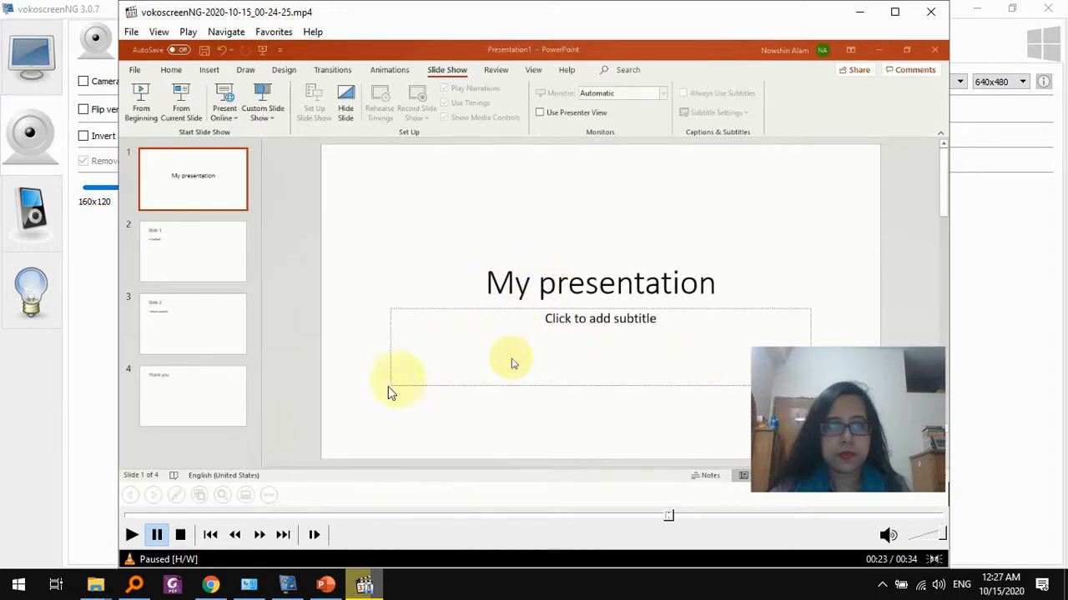
{"action": "mouse_move", "coordinate": [538, 538]}
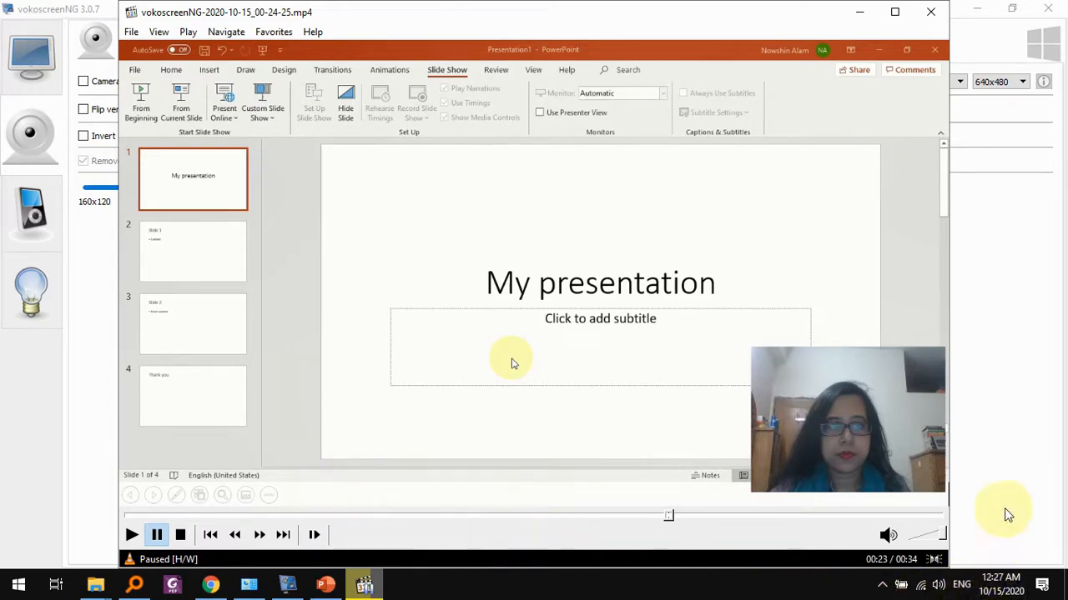
{"action": "mouse_move", "coordinate": [1036, 511]}
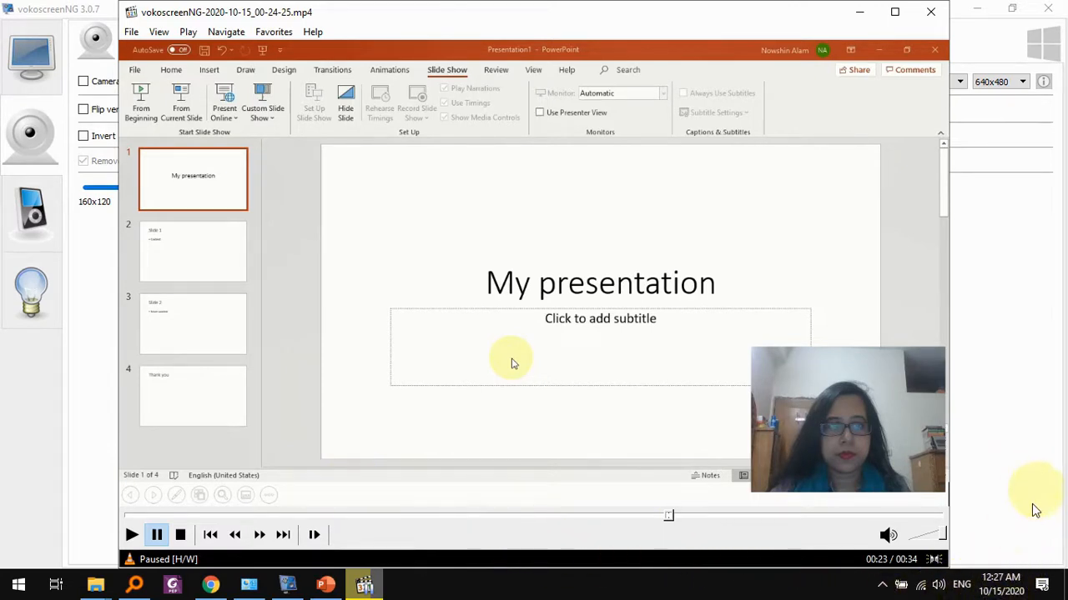
{"action": "mouse_move", "coordinate": [526, 388]}
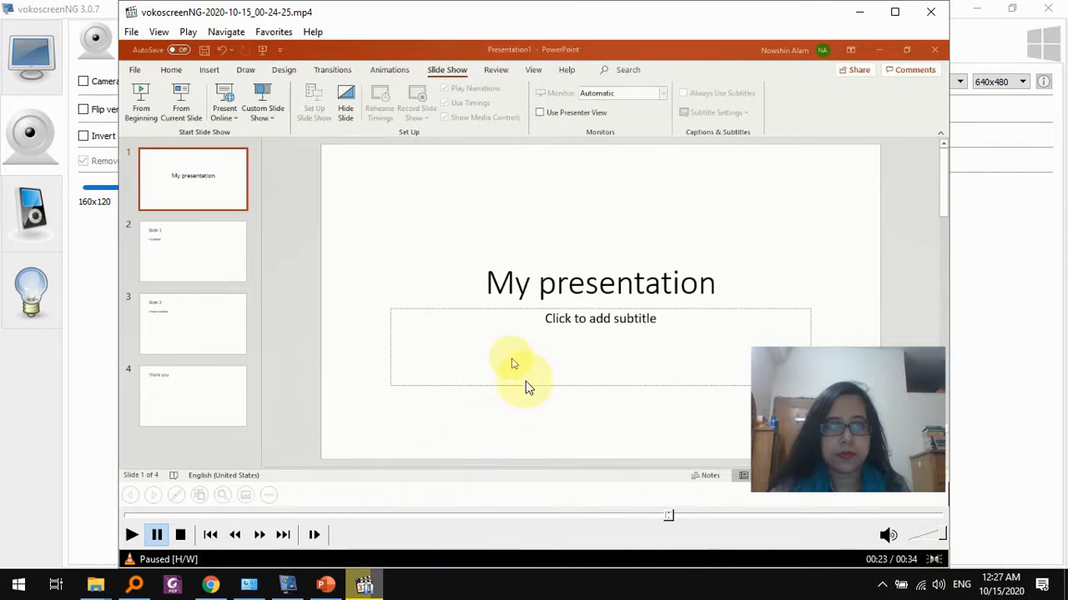
{"action": "mouse_move", "coordinate": [238, 467]}
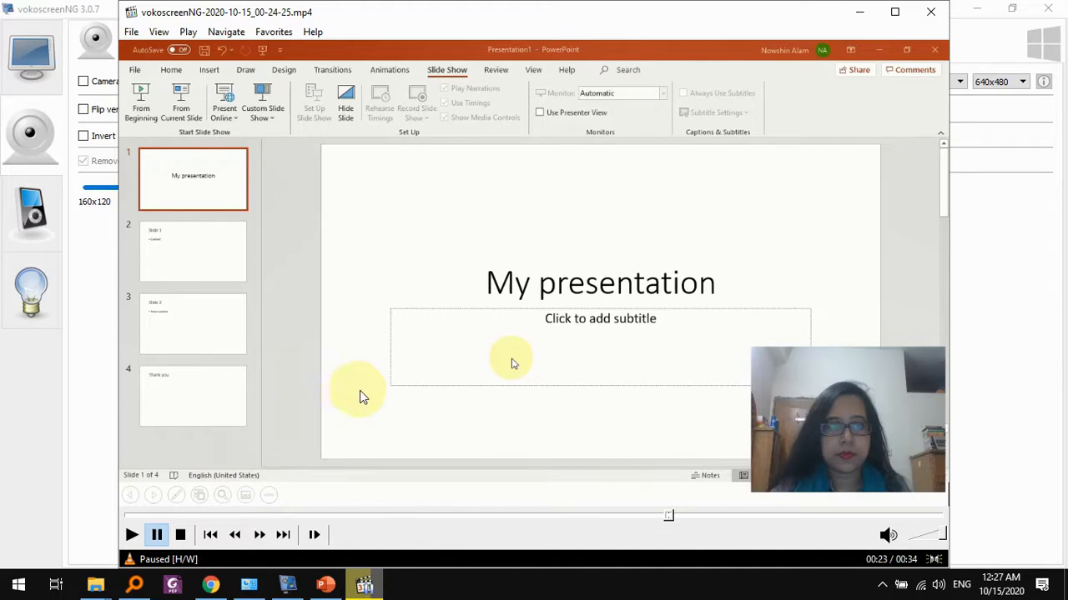
{"action": "mouse_move", "coordinate": [503, 383]}
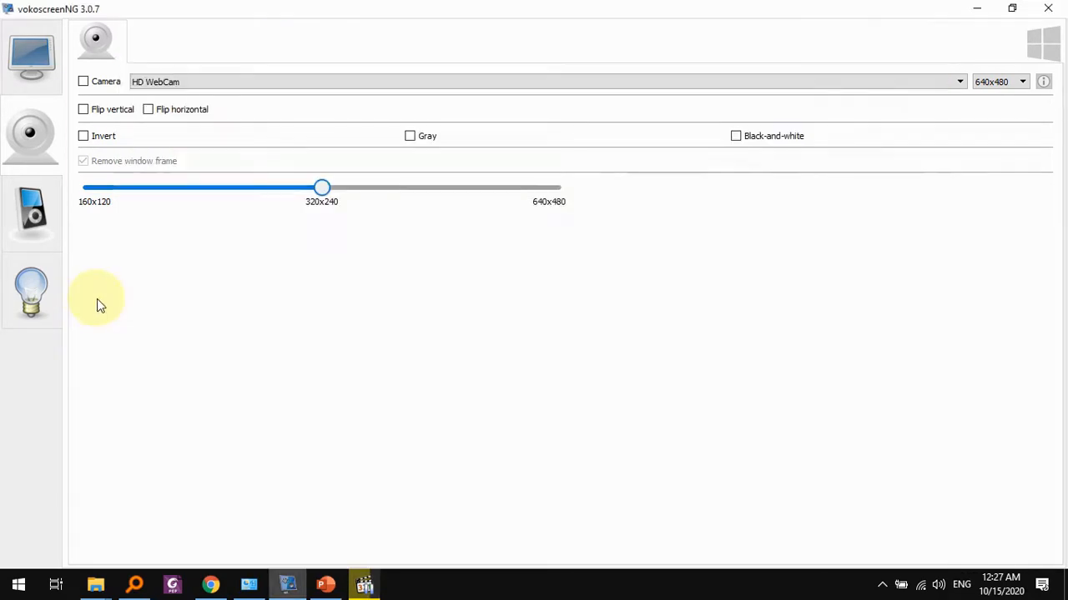
{"action": "mouse_move", "coordinate": [98, 82]}
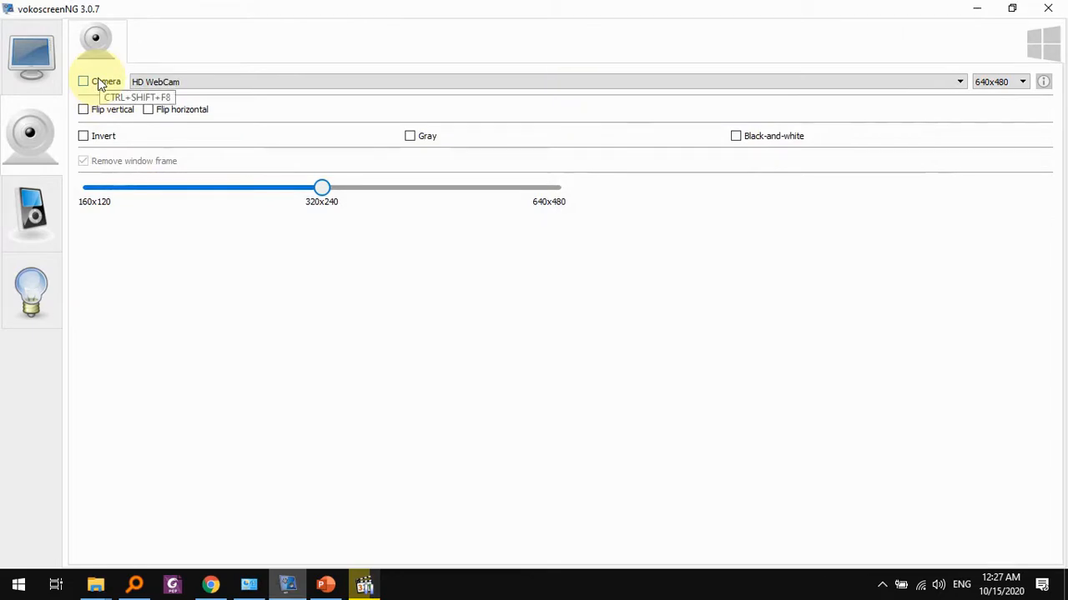
Re-enable the webcam overlay, launch DroidCam Client, and refresh its USB phone list
{"action": "left_click", "coordinate": [84, 81]}
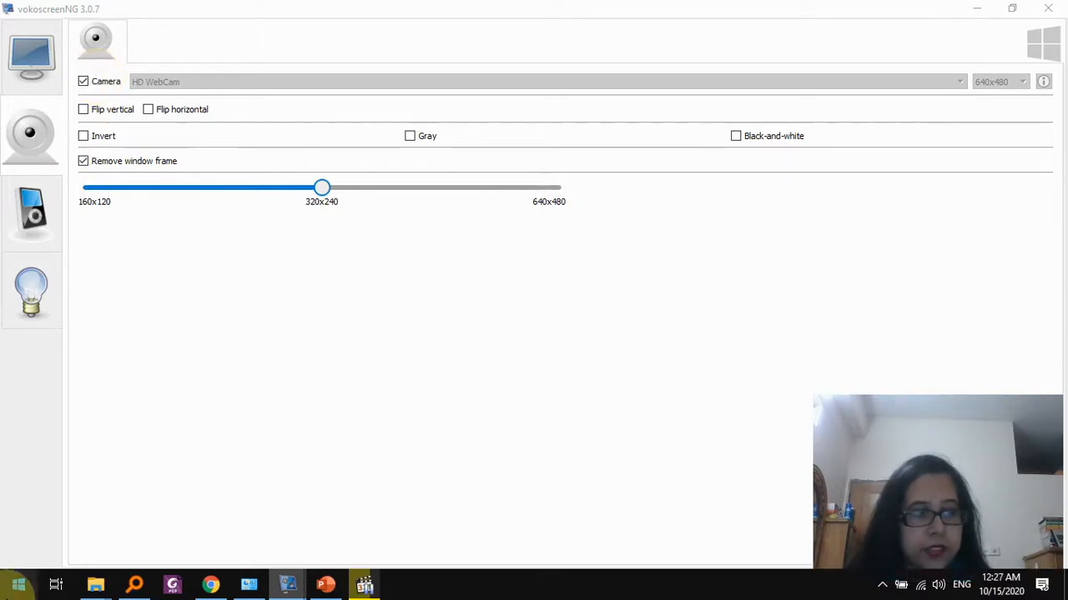
{"action": "type", "text": "droid"}
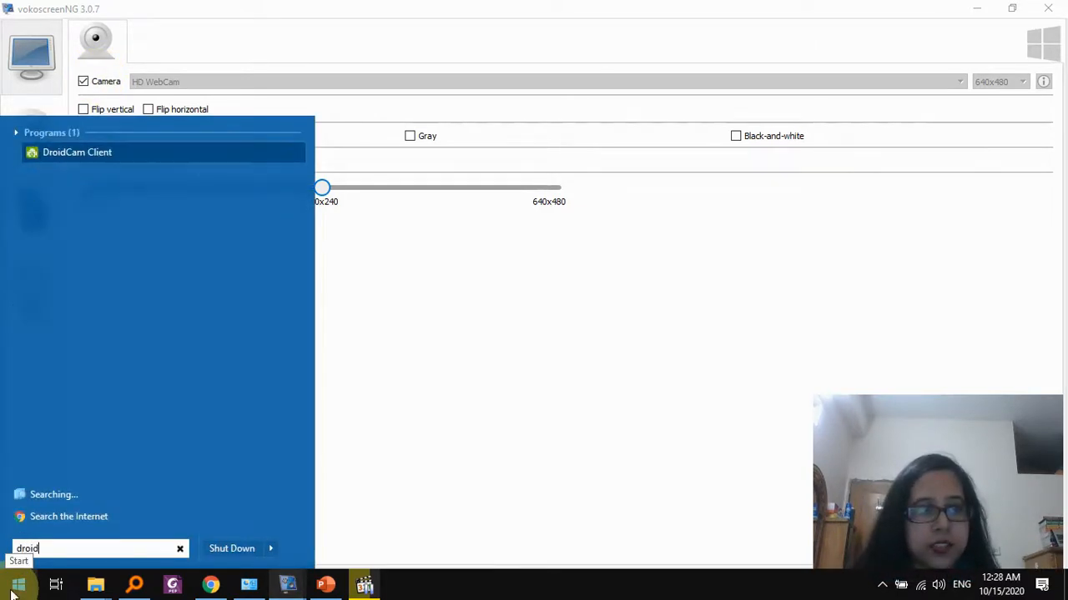
{"action": "left_click", "coordinate": [77, 152]}
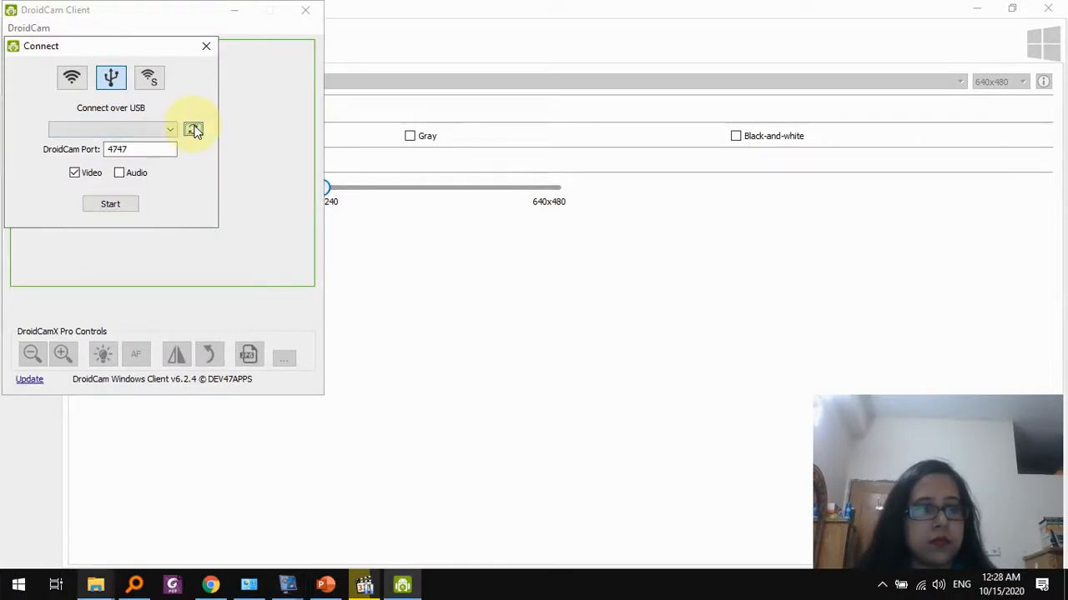
{"action": "left_click", "coordinate": [110, 203]}
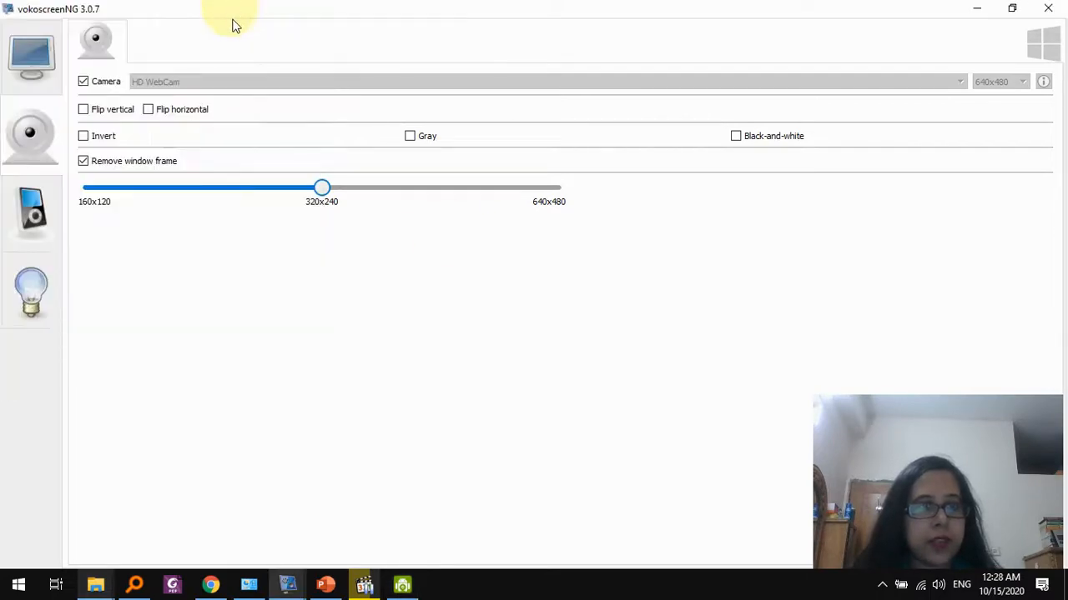
{"action": "mouse_move", "coordinate": [121, 88]}
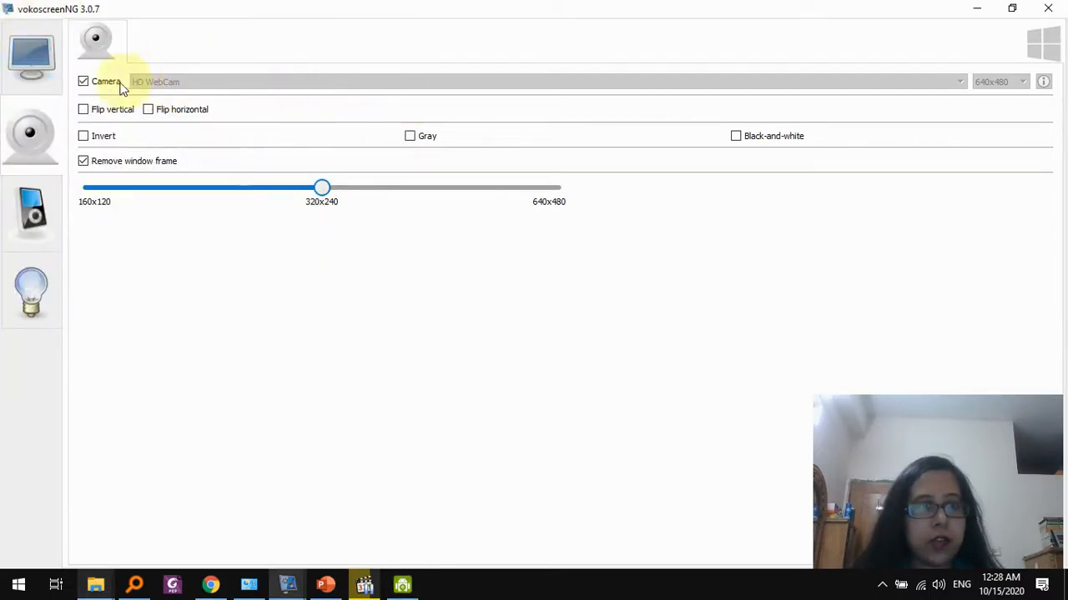
{"action": "mouse_move", "coordinate": [283, 100]}
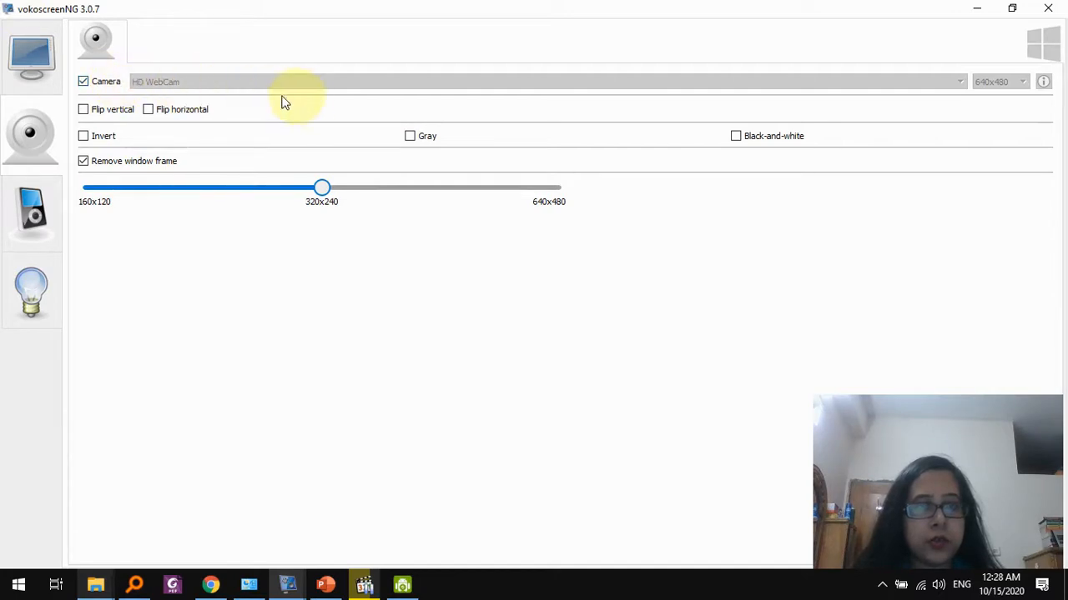
Swap the webcam from HD WebCam to DroidCam Source 3 with the Camera overlay re-enabled
{"action": "left_click", "coordinate": [83, 81]}
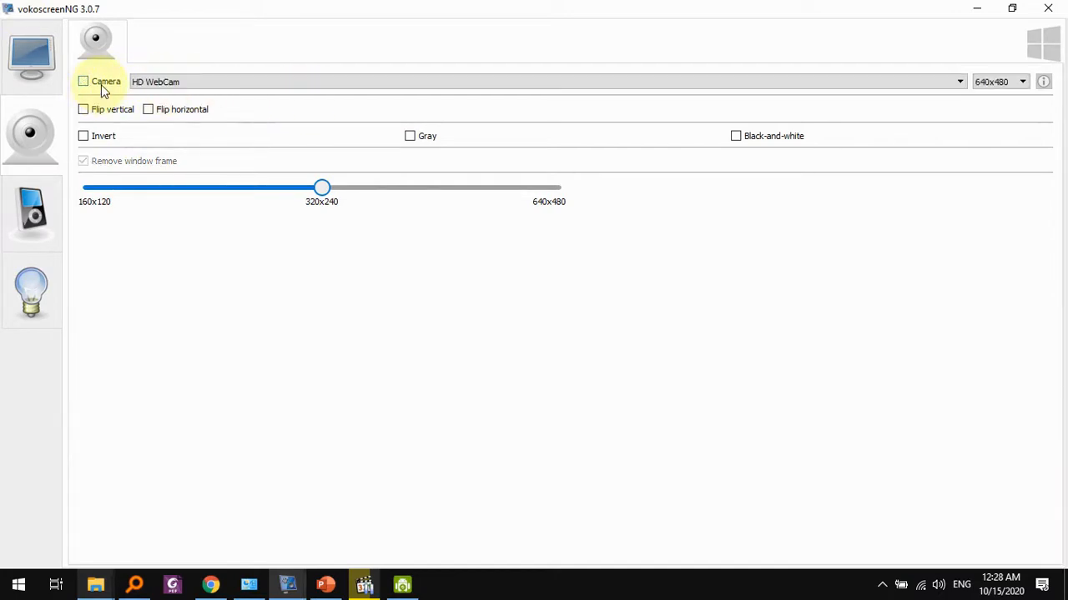
{"action": "left_click", "coordinate": [543, 82]}
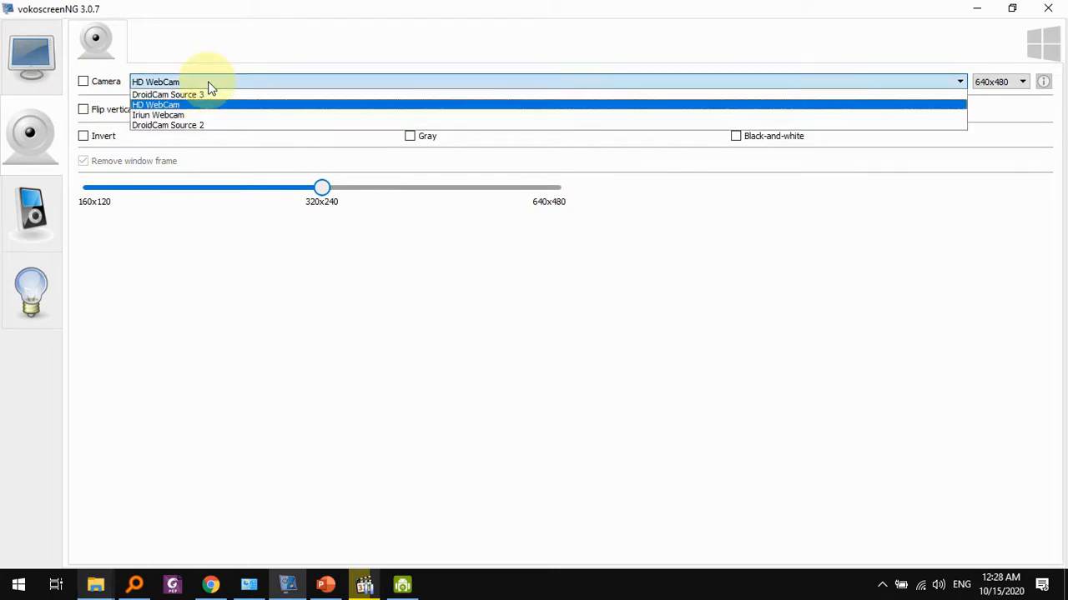
{"action": "left_click", "coordinate": [167, 94]}
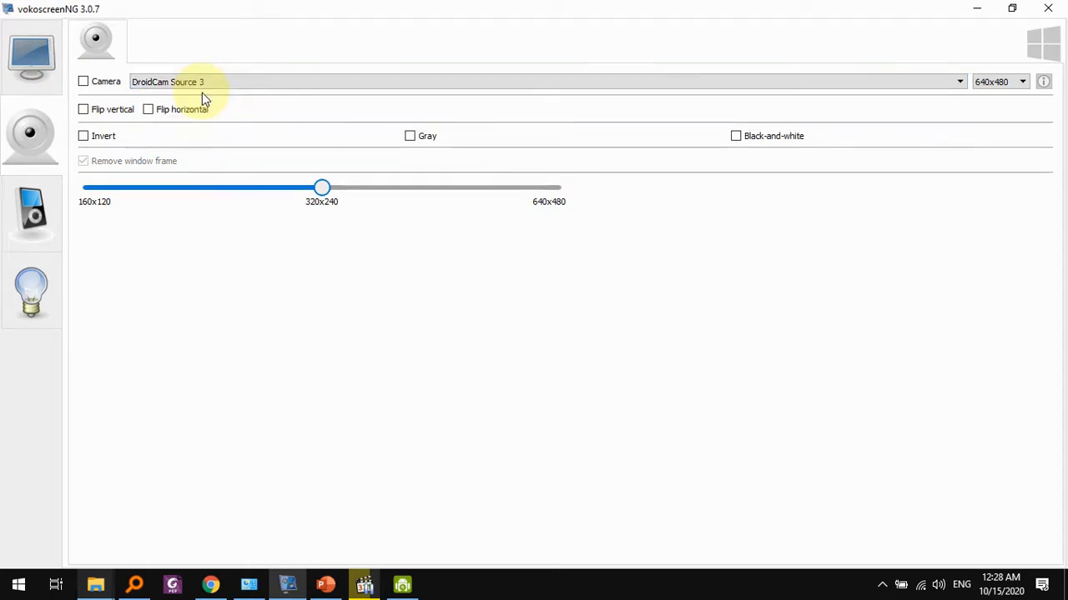
{"action": "mouse_move", "coordinate": [90, 88]}
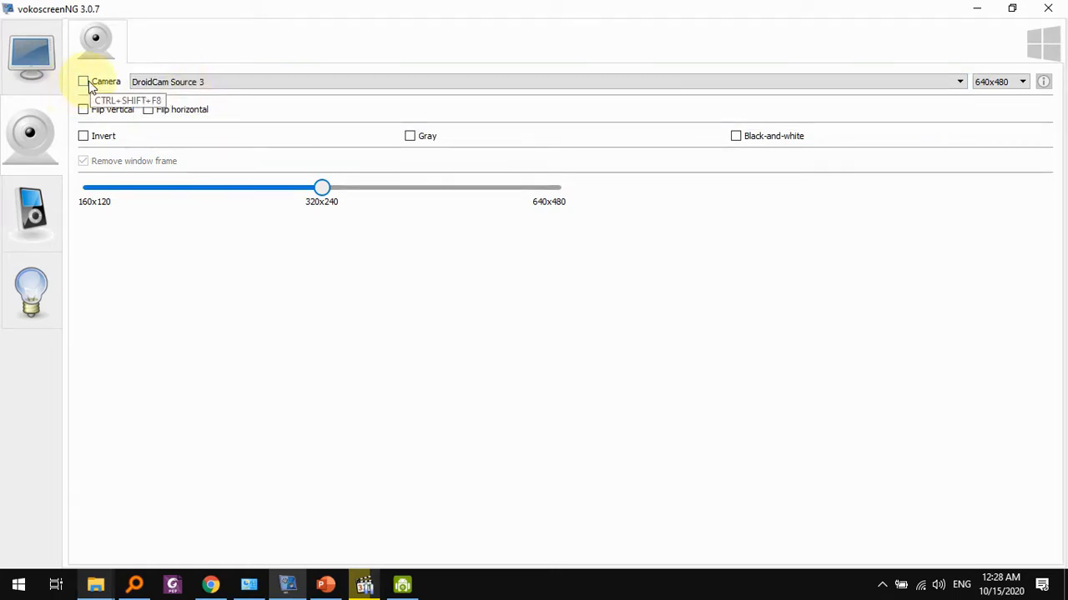
{"action": "left_click", "coordinate": [84, 82]}
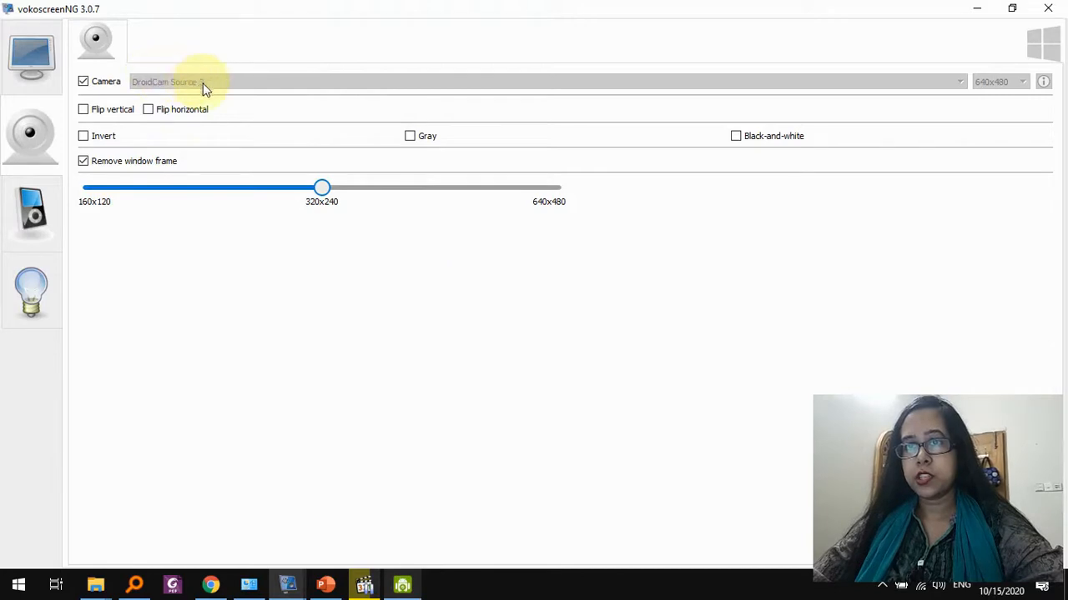
{"action": "left_click", "coordinate": [155, 41]}
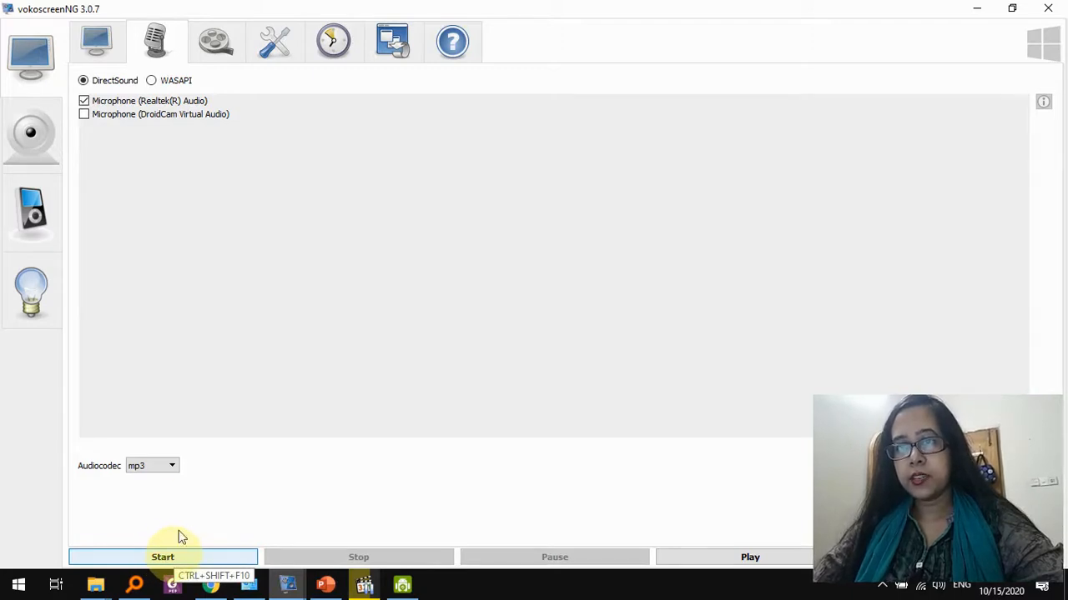
Show the fullscreen capture settings for the 1366 x 768 display
{"action": "left_click", "coordinate": [95, 41]}
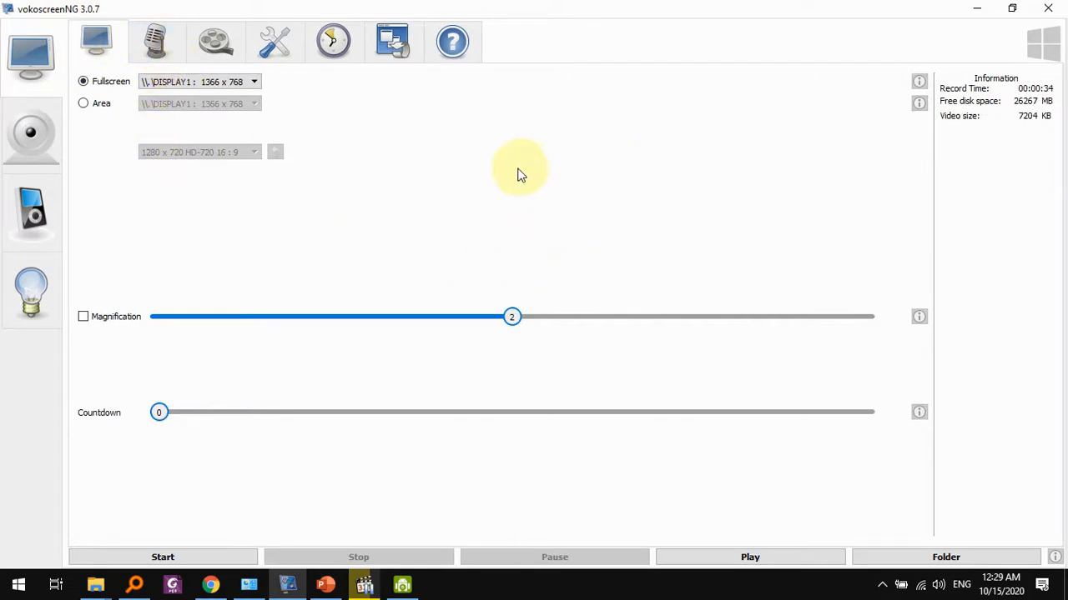
{"action": "mouse_move", "coordinate": [351, 185]}
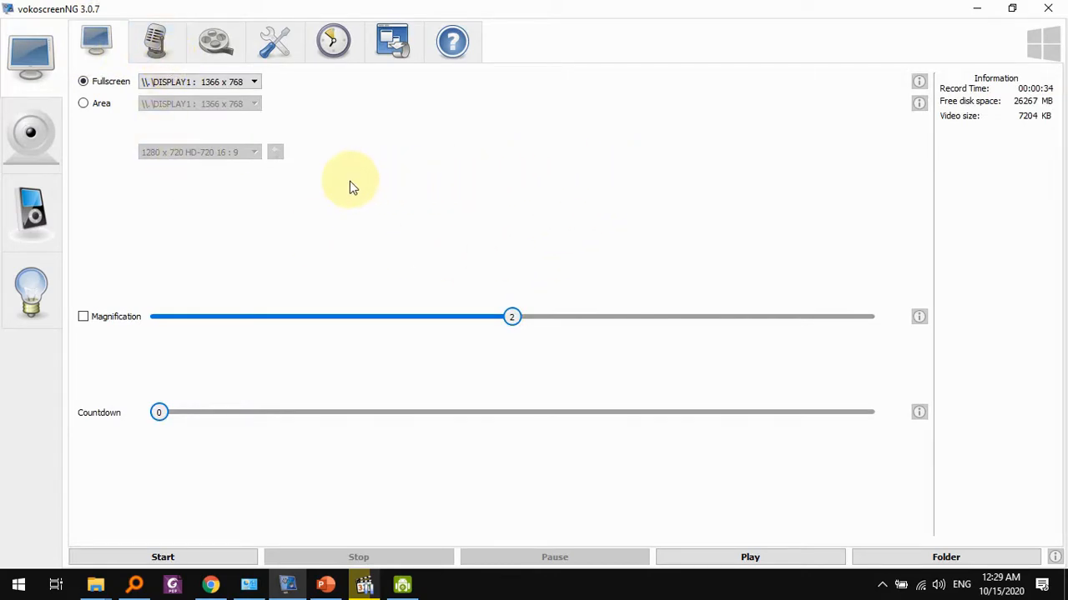
{"action": "mouse_move", "coordinate": [383, 148]}
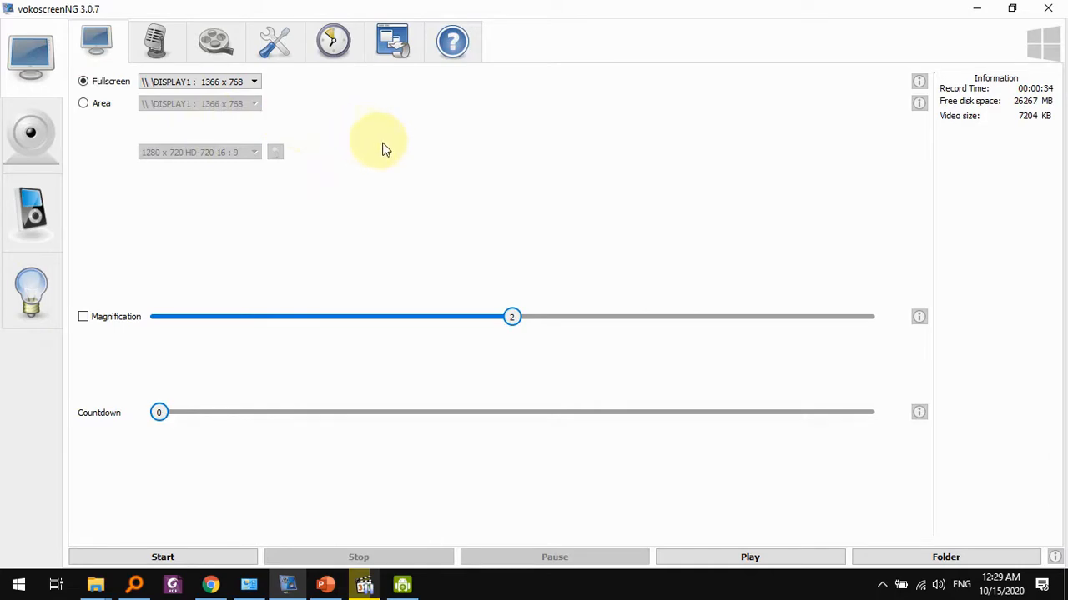